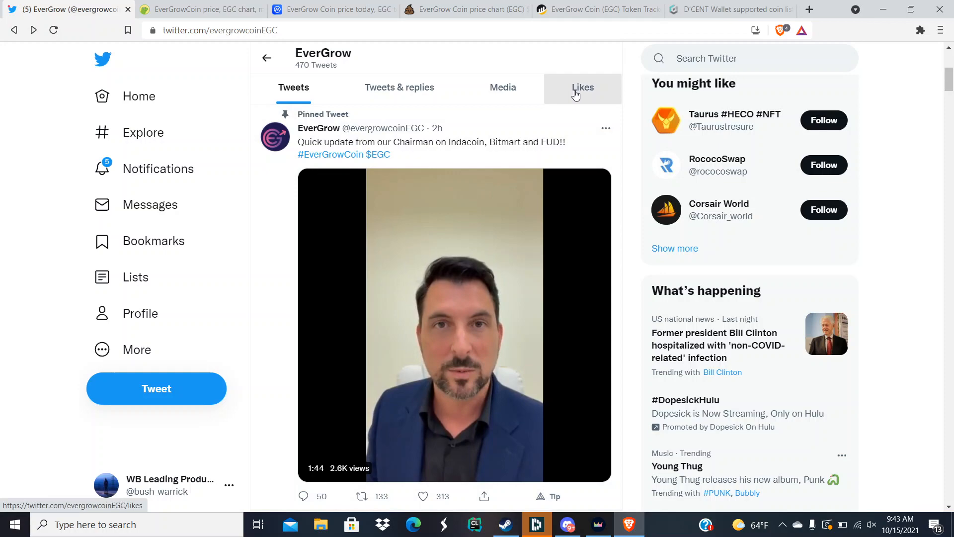
- Pause the pinned chairman update video on EverGrow's Twitter profile
scroll("down", 3)
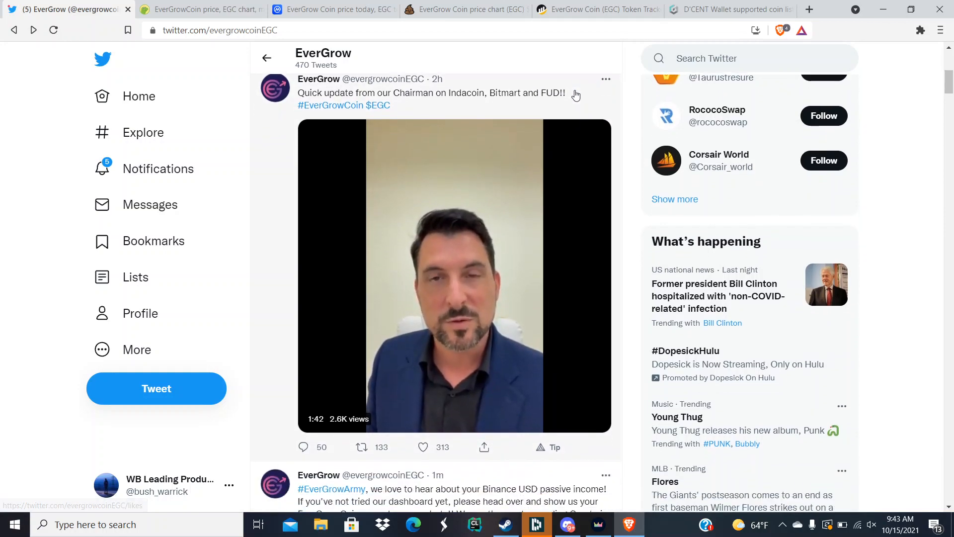
scroll("down", 3)
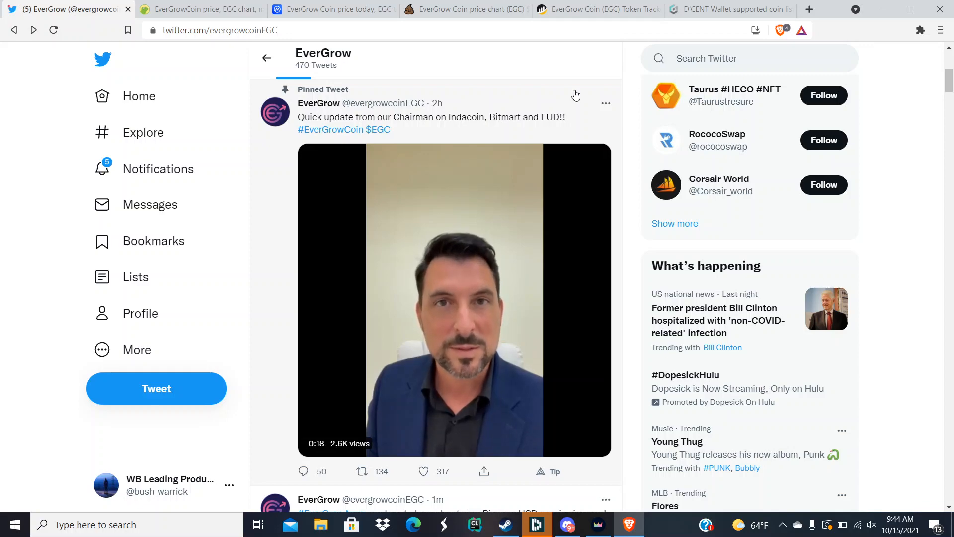
scroll("down", 3)
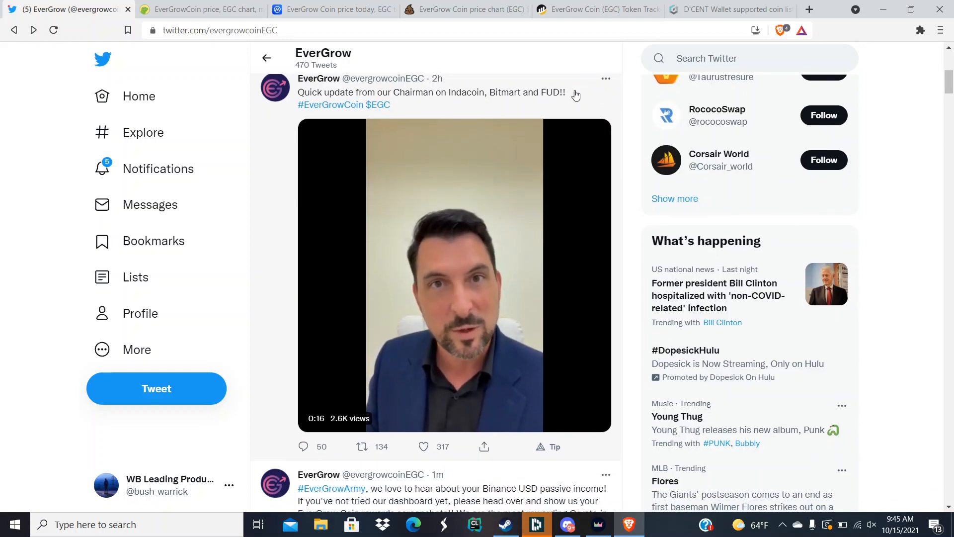
scroll("down", 3)
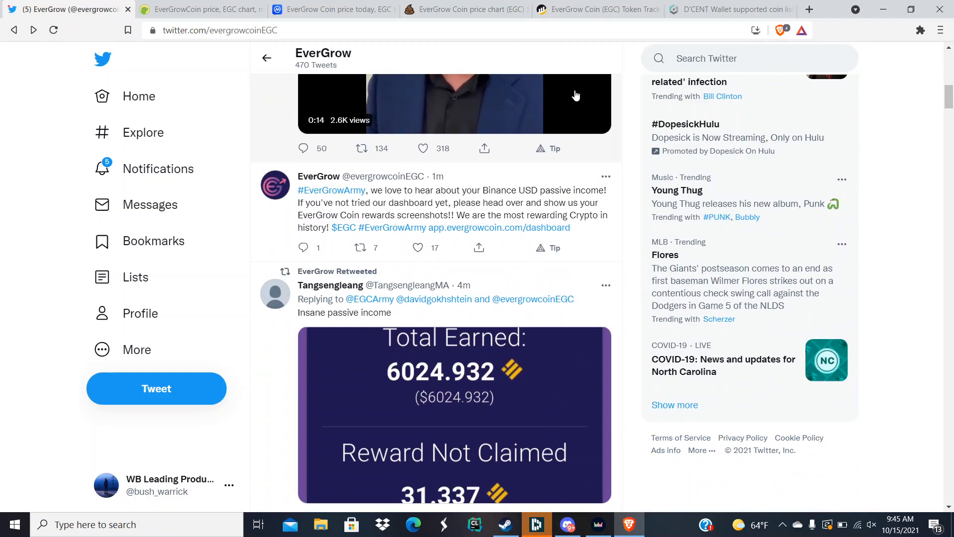
left_click(455, 104)
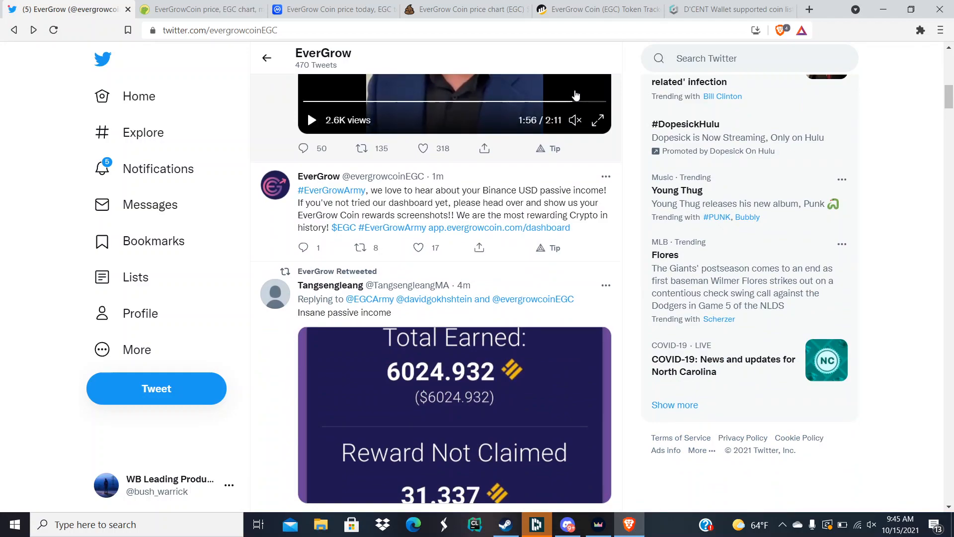
scroll("down", 3)
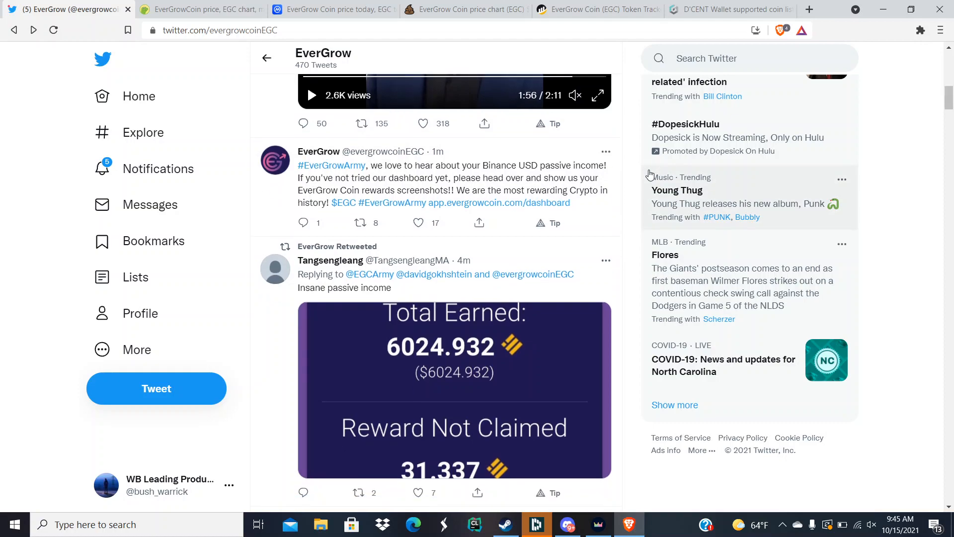
scroll("down", 3)
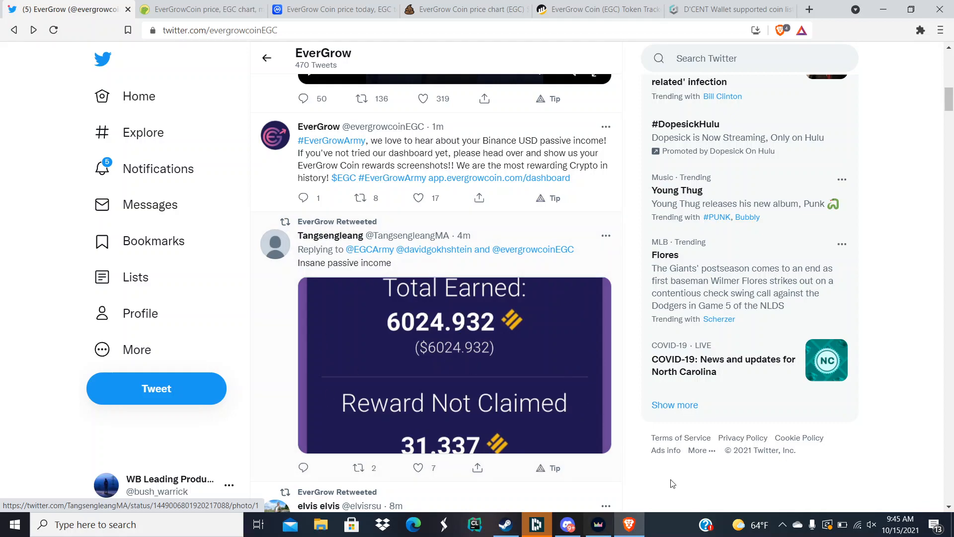
- Scroll EverGrow's timeline past the retweets and Topics to follow
left_click(418, 198)
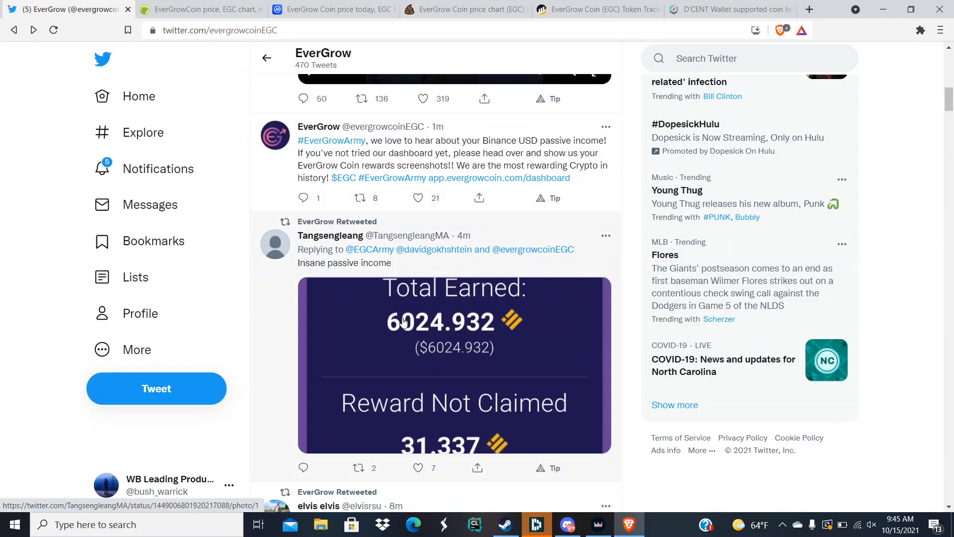
scroll("down", 3)
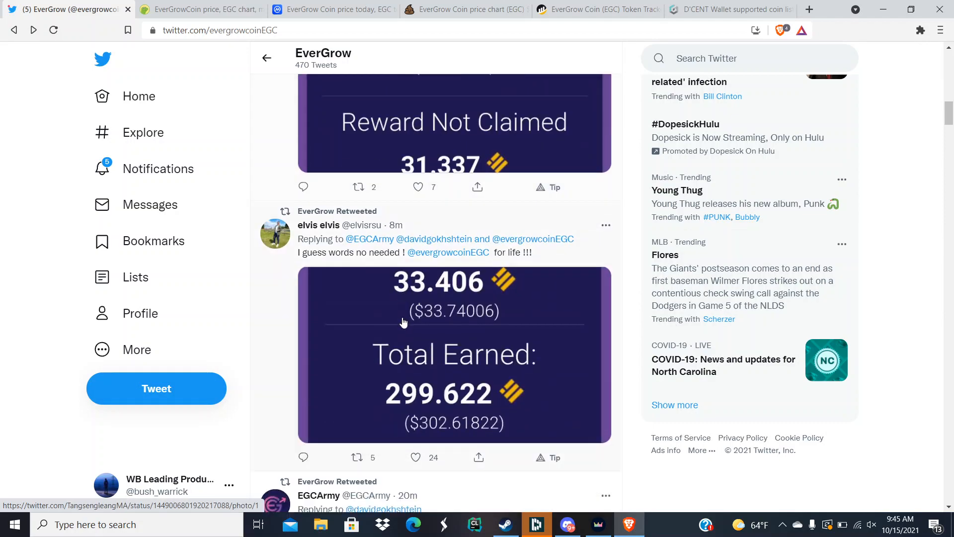
scroll("down", 3)
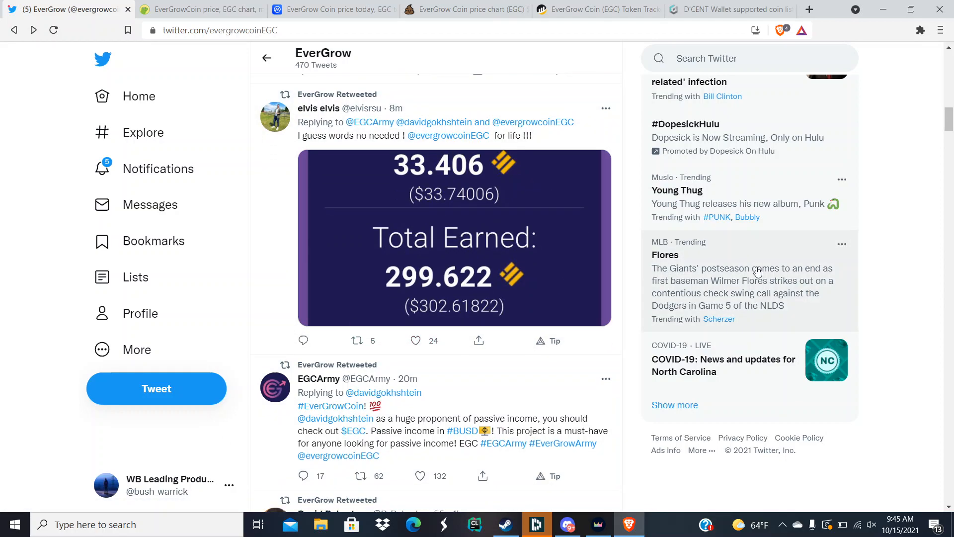
scroll("down", 3)
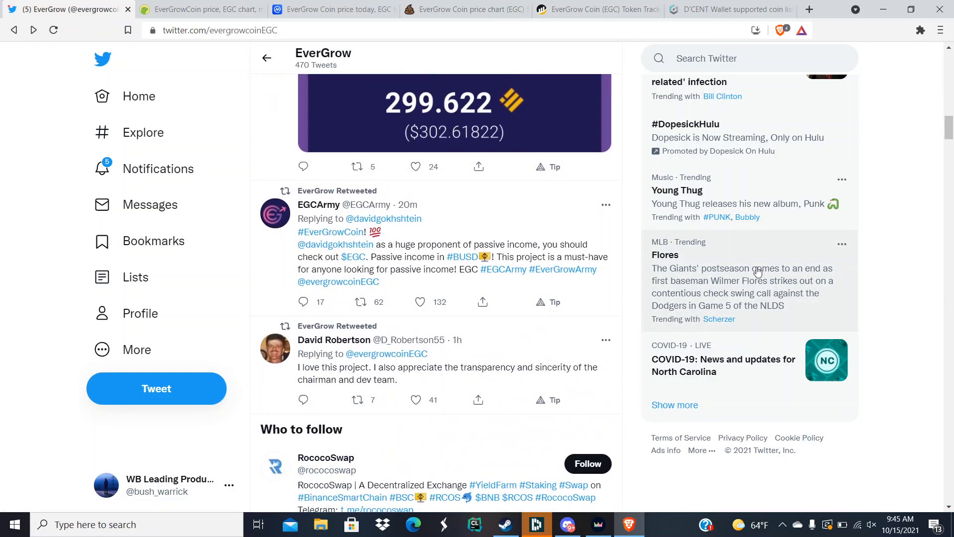
scroll("down", 3)
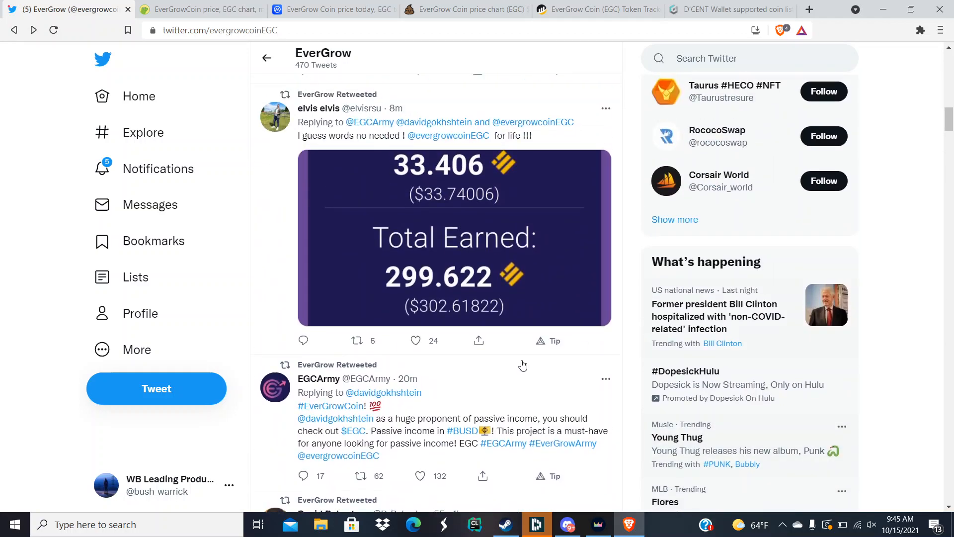
scroll("down", 3)
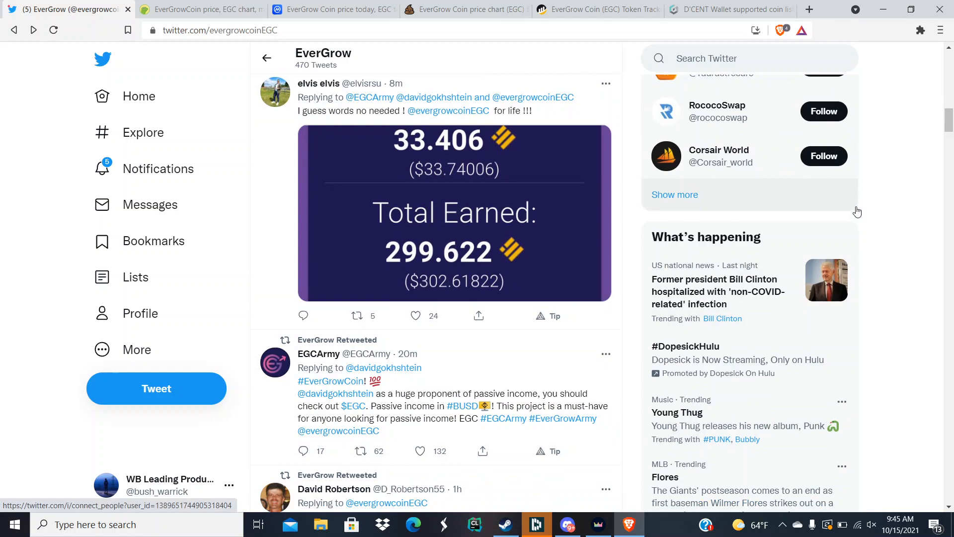
scroll("down", 3)
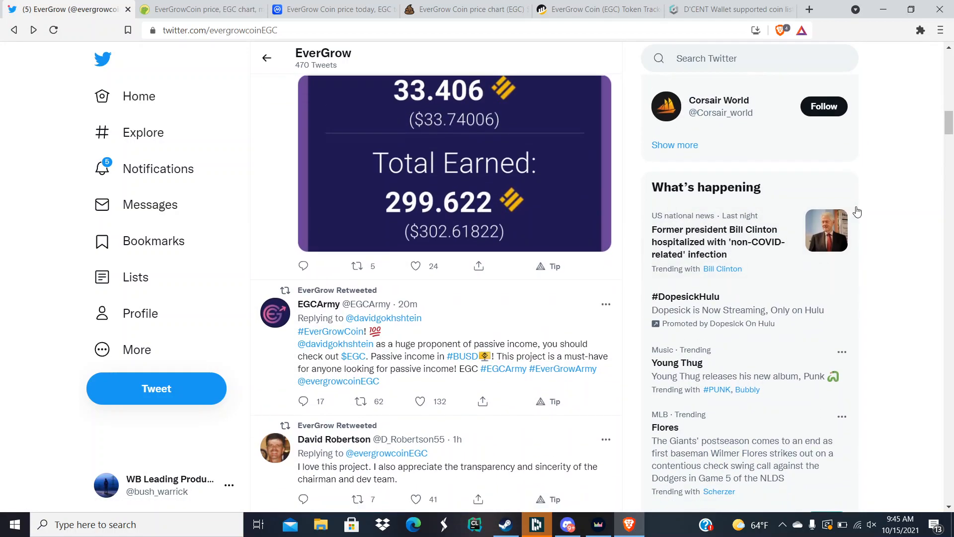
scroll("down", 3)
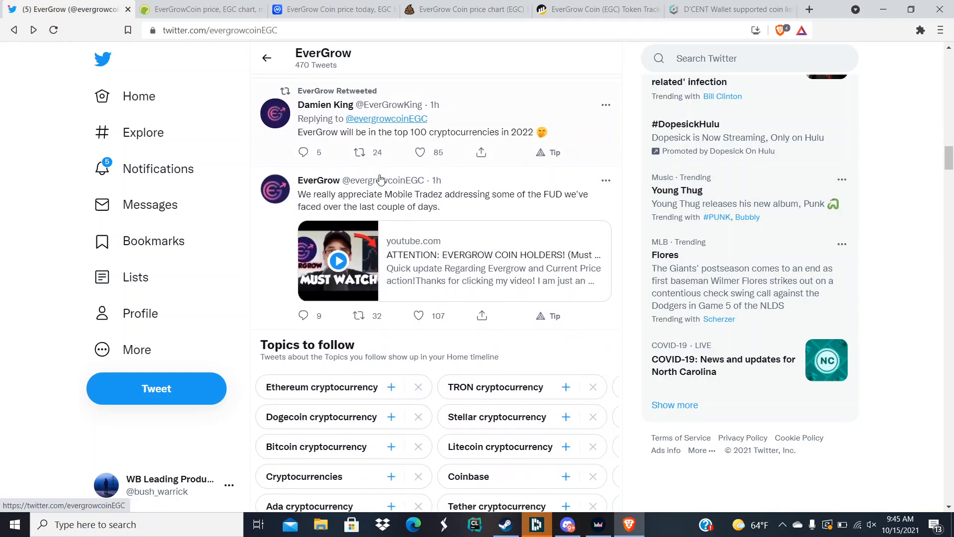
- Continue down to older posts such as the Crypto Atlas video tweet
scroll("down", 3)
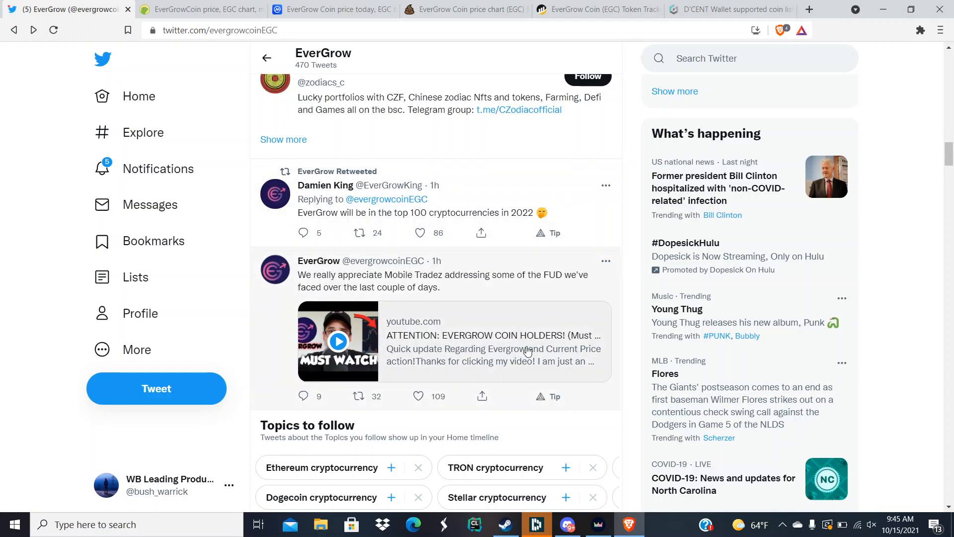
mouse_move(318, 260)
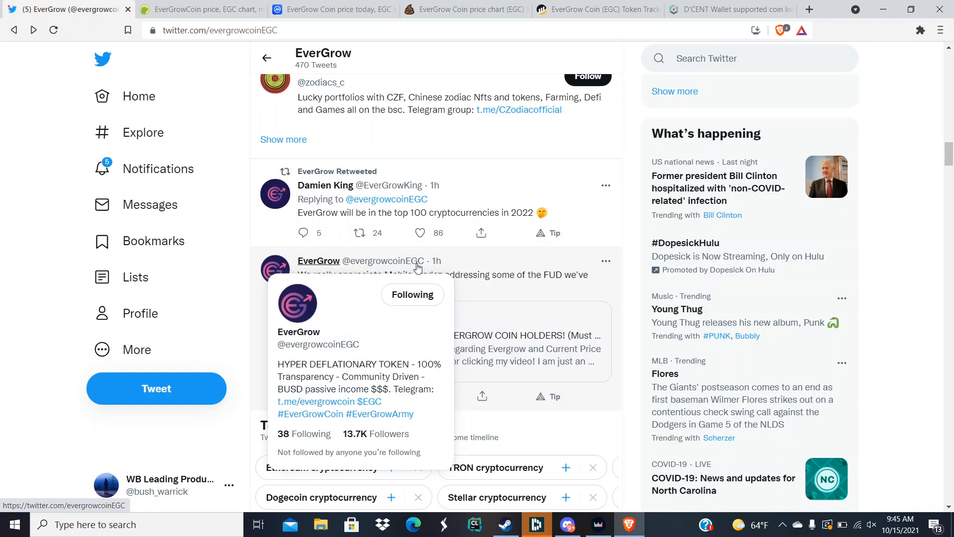
mouse_move(502, 212)
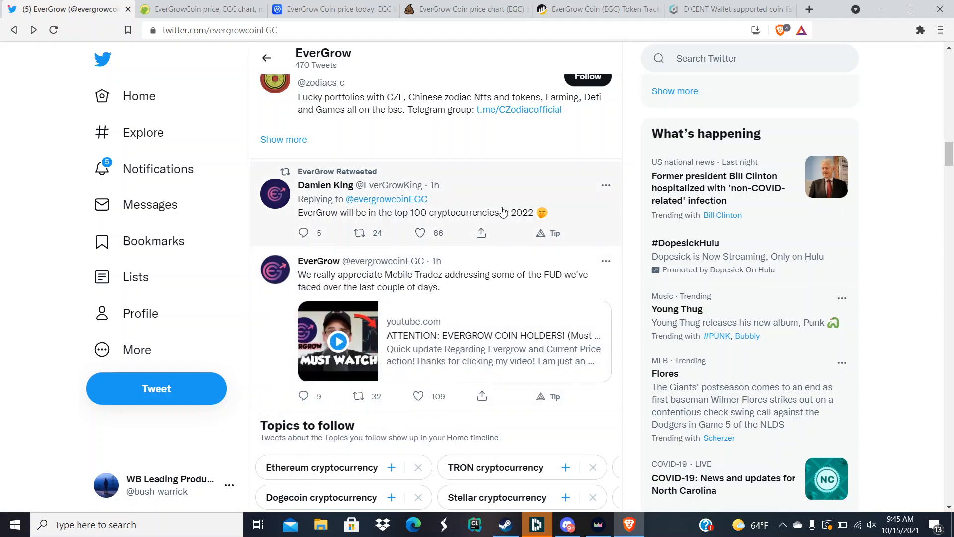
scroll("down", 3)
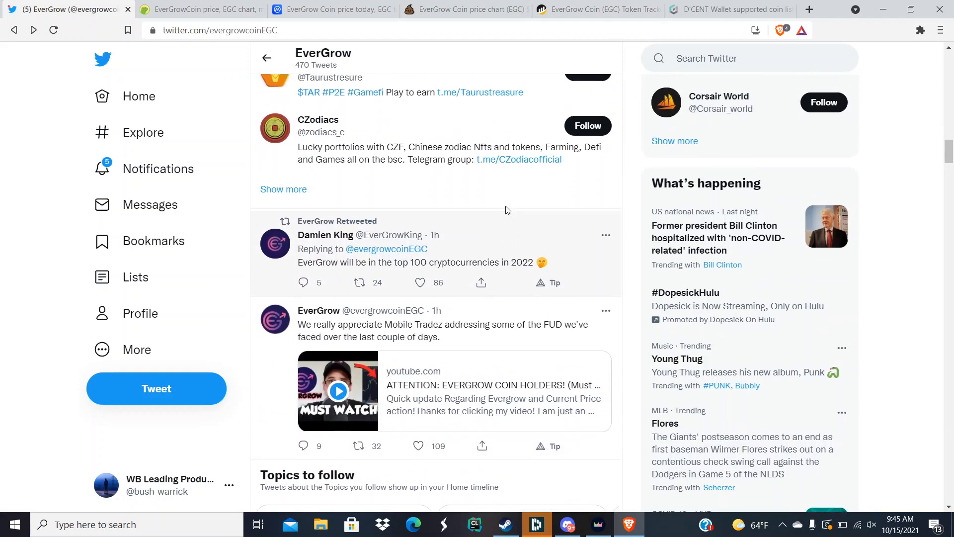
scroll("down", 3)
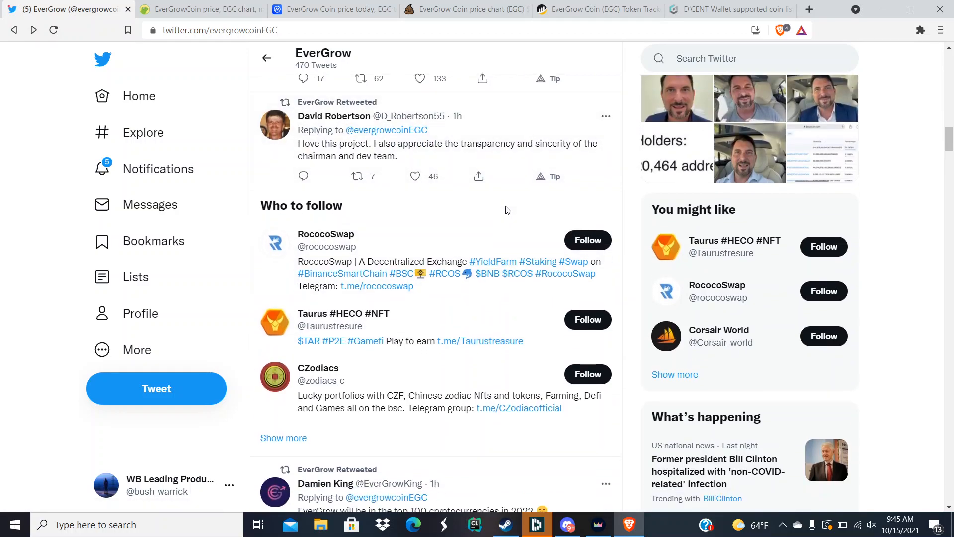
scroll("down", 3)
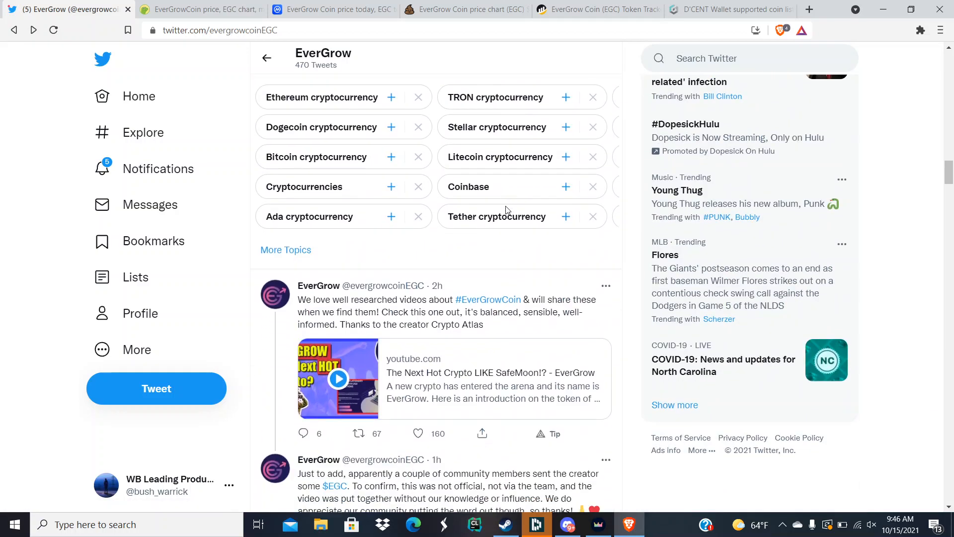
scroll("down", 3)
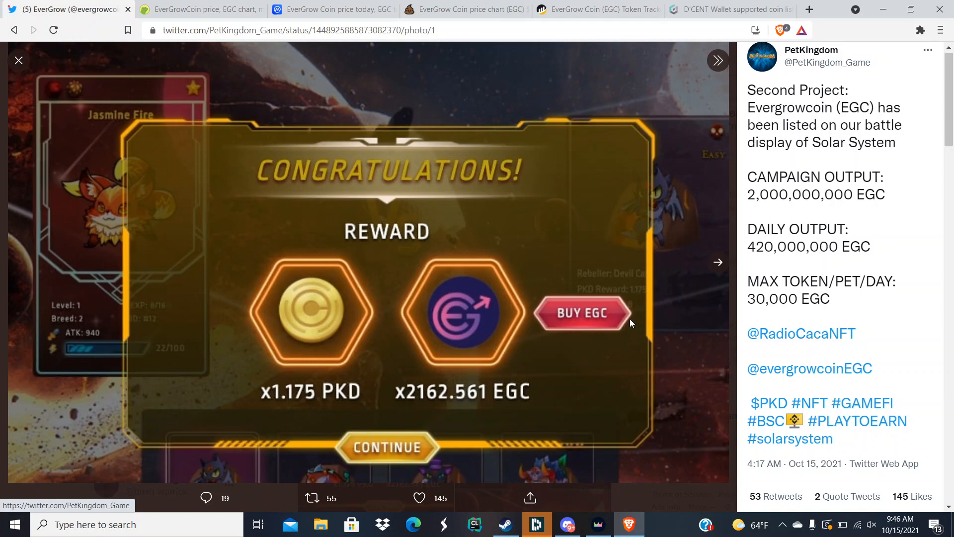
mouse_move(542, 296)
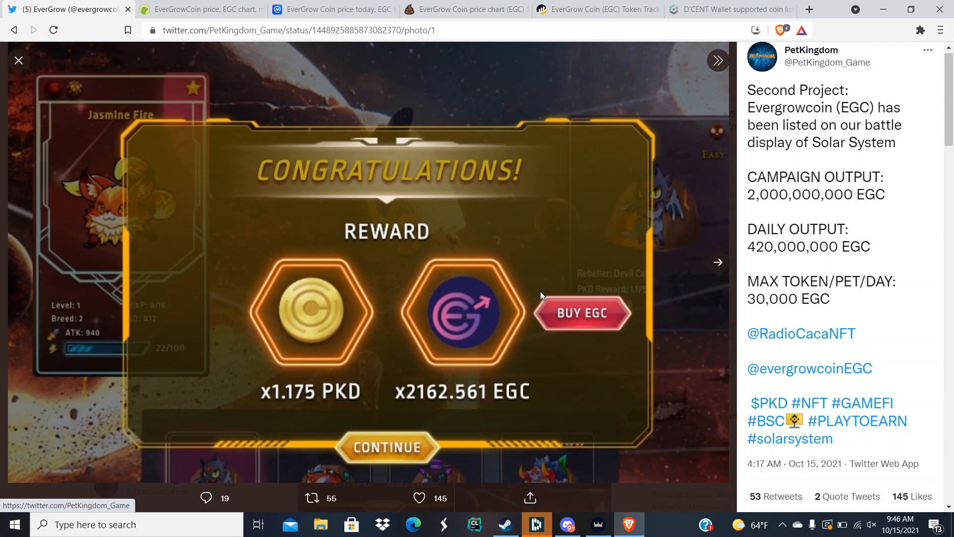
mouse_move(589, 365)
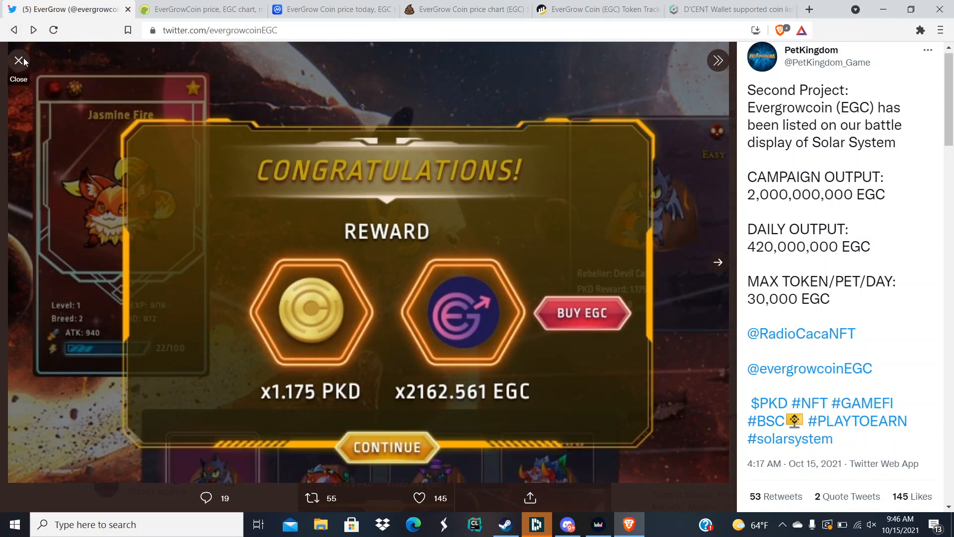
- Close the PetKingdom reward image and scroll down to RexTrader's bullish chart retweet
left_click(19, 60)
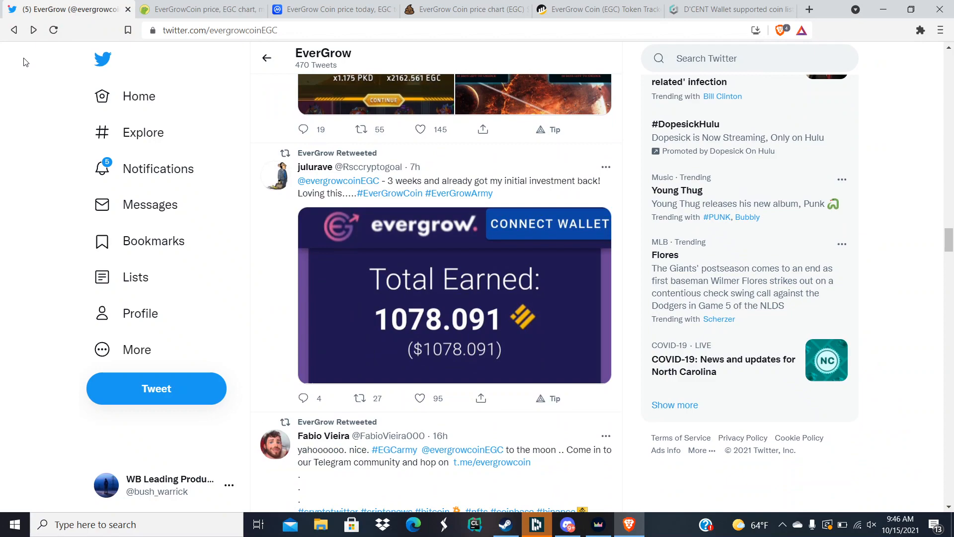
scroll("down", 3)
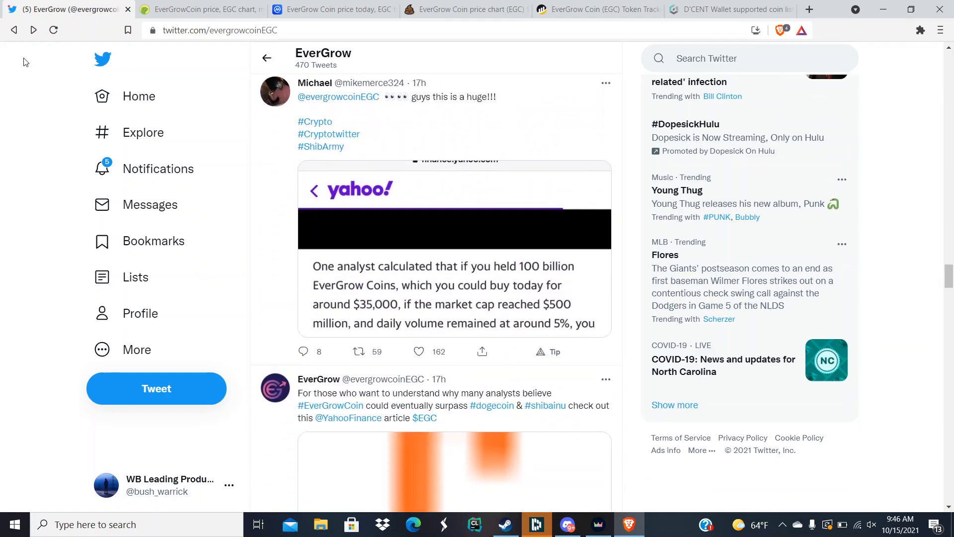
scroll("down", 3)
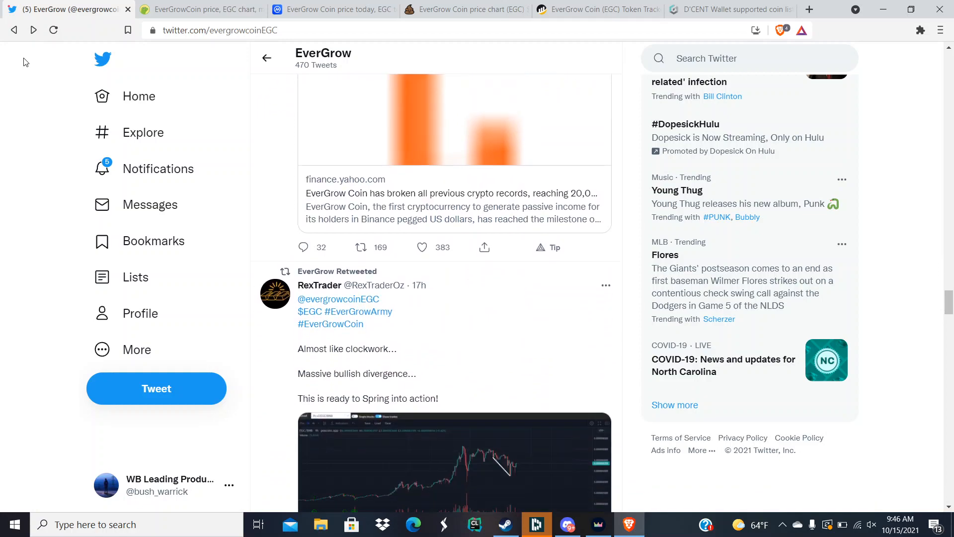
scroll("down", 3)
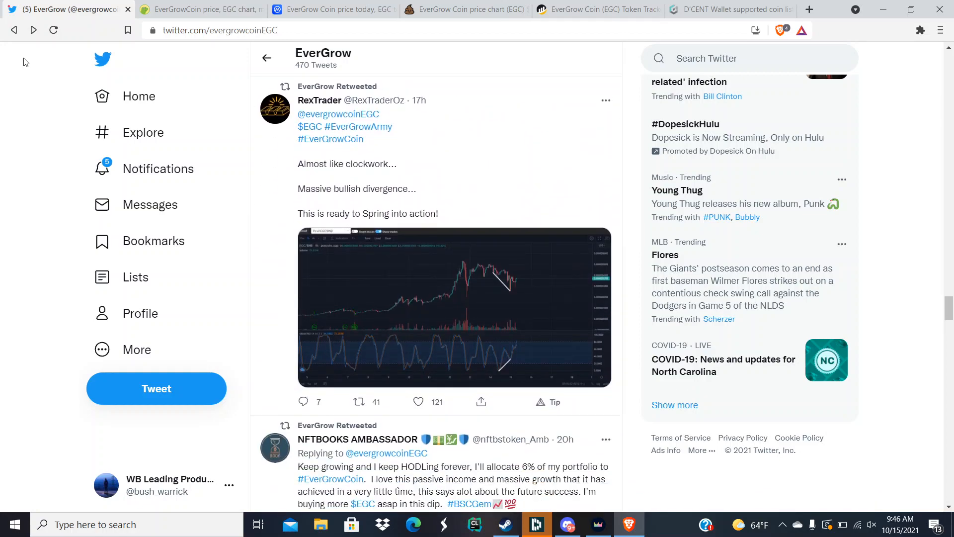
- Review EverGrowCoin's CoinGecko price, supply figures, PancakeSwap market and news
left_click(201, 9)
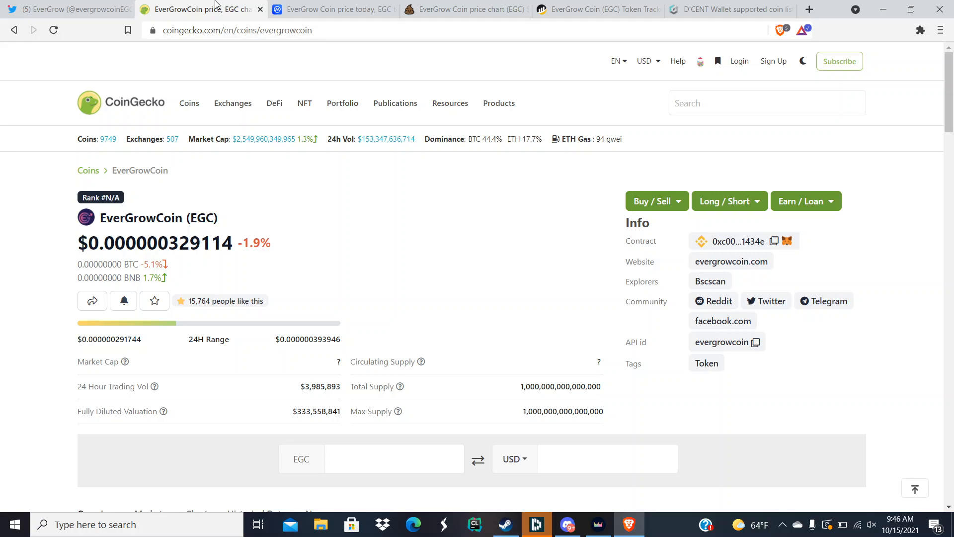
mouse_move(371, 270)
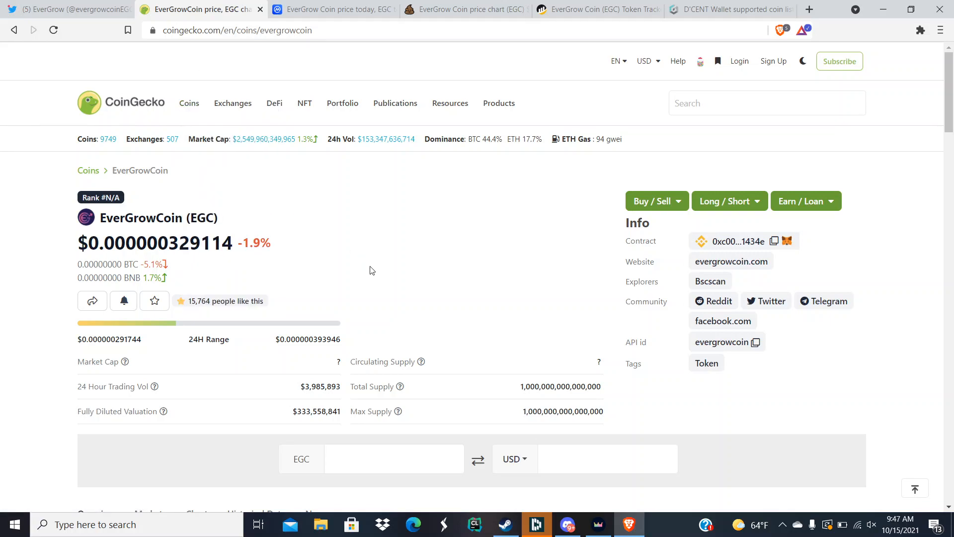
scroll("down", 3)
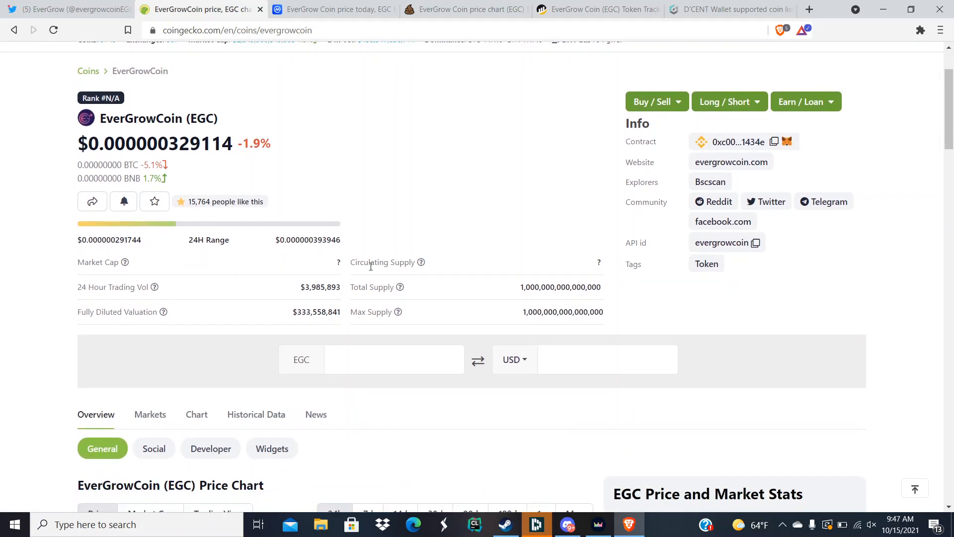
scroll("down", 3)
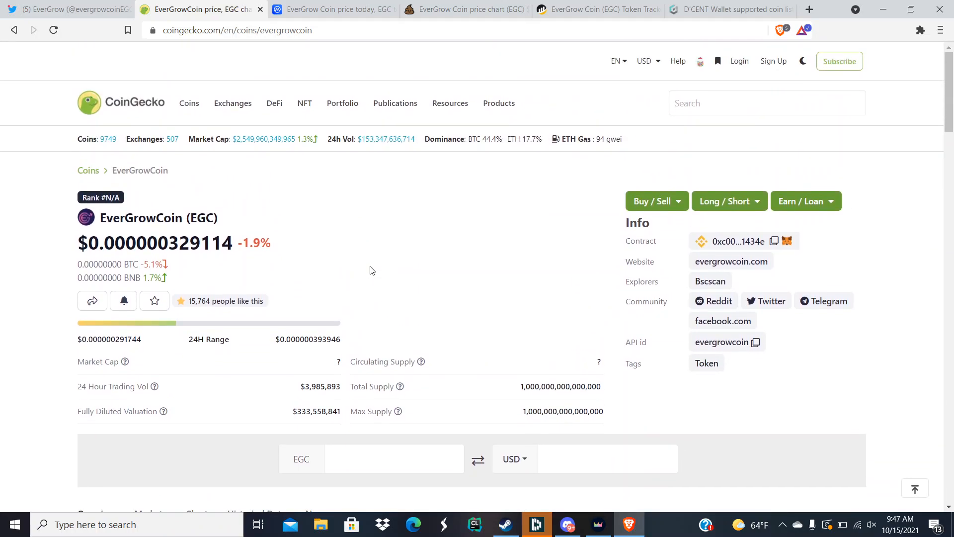
scroll("down", 3)
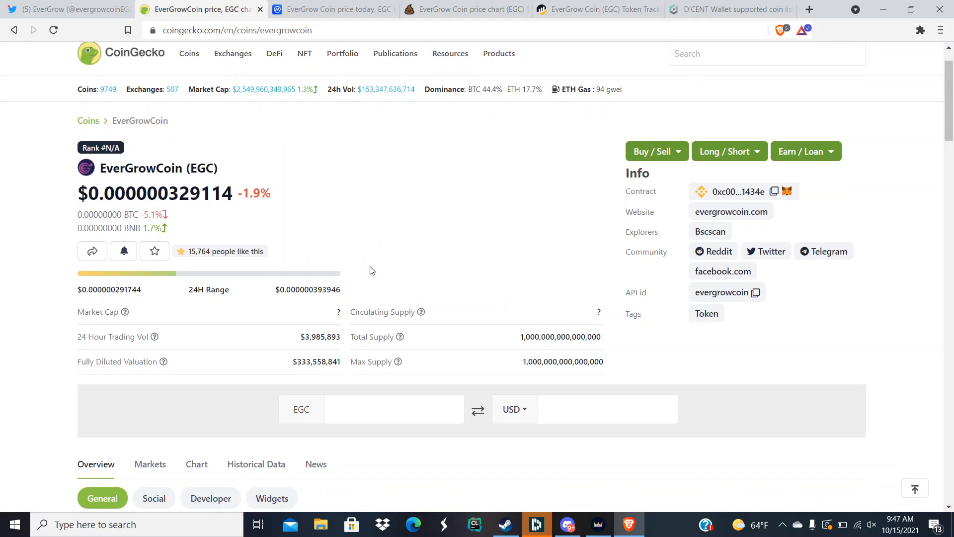
scroll("down", 3)
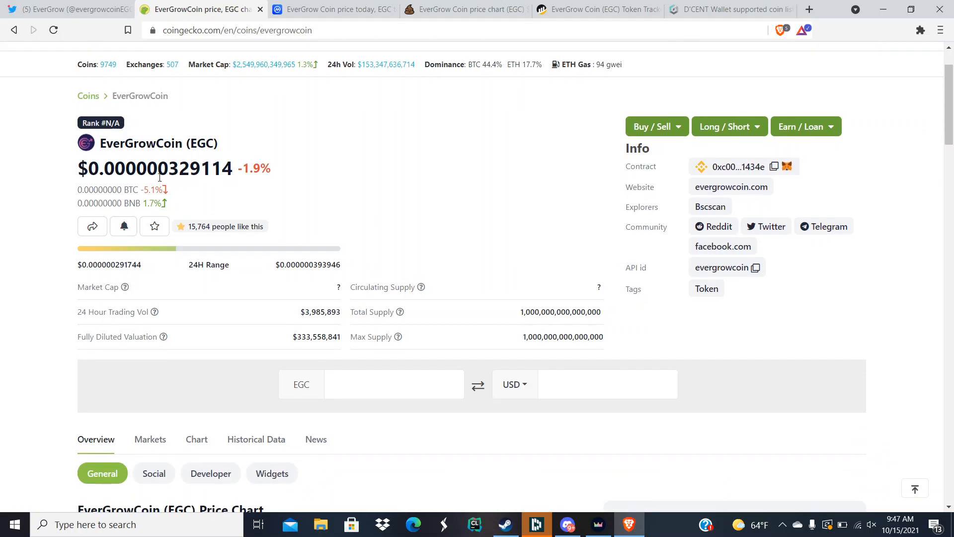
scroll("down", 3)
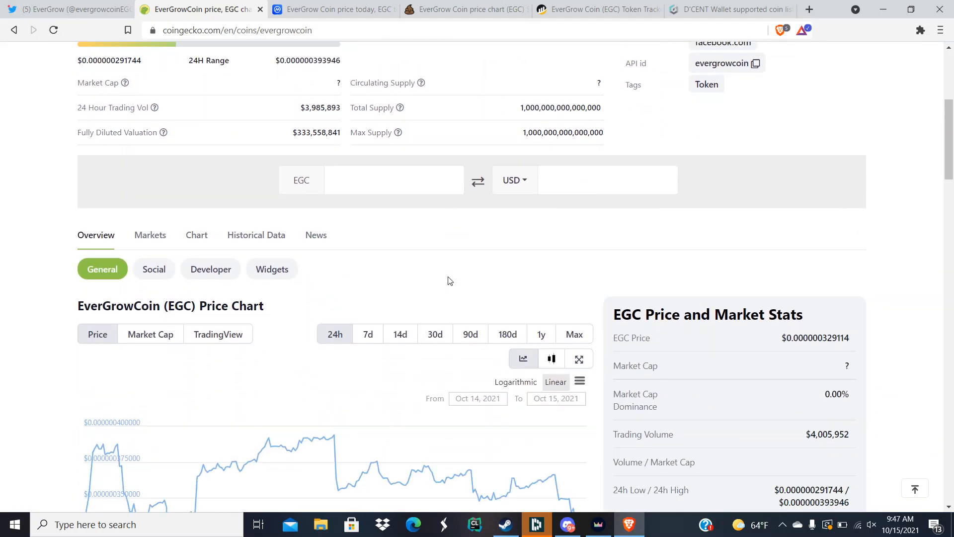
scroll("down", 3)
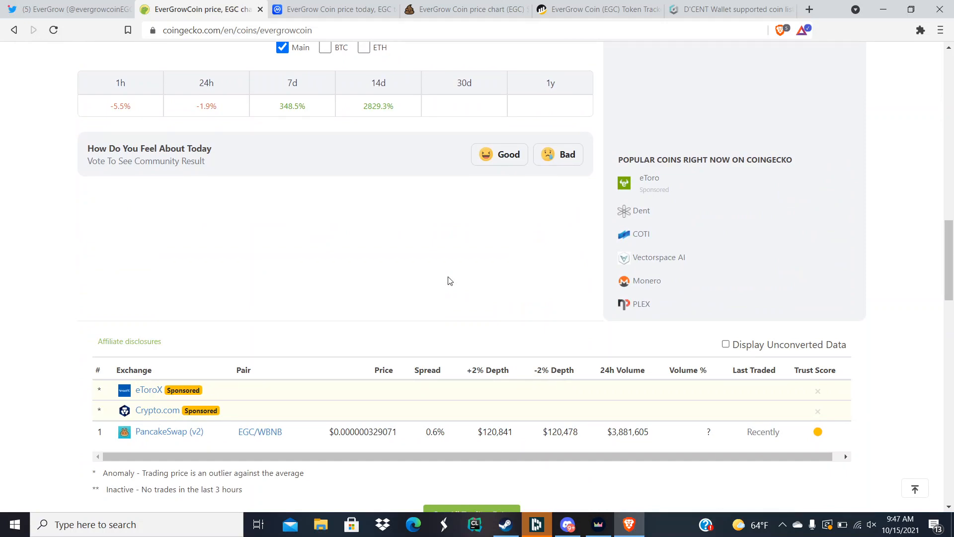
scroll("down", 3)
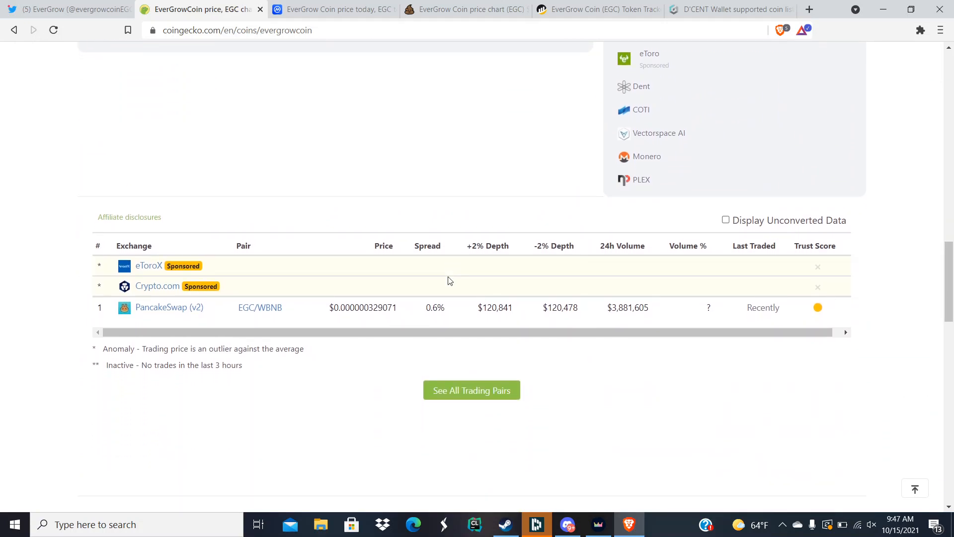
scroll("down", 3)
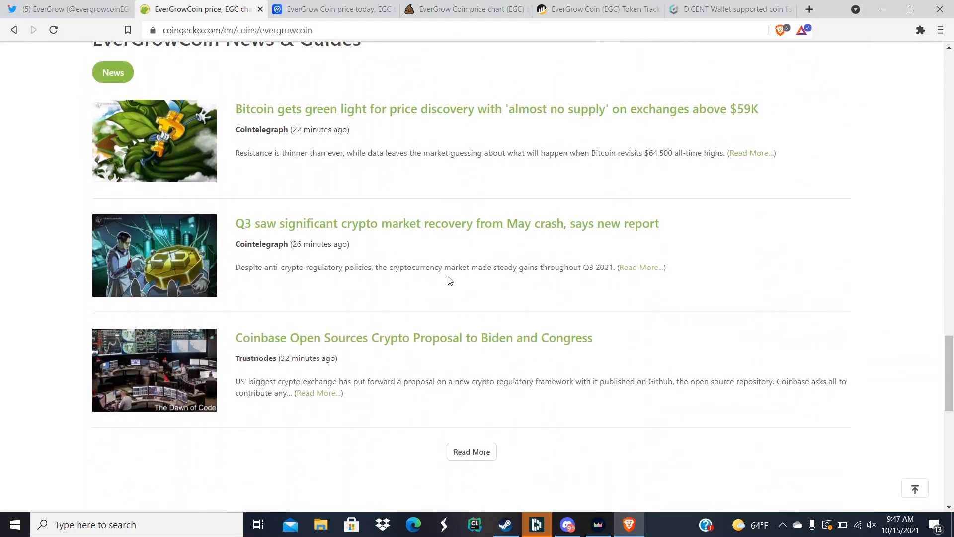
scroll("down", 3)
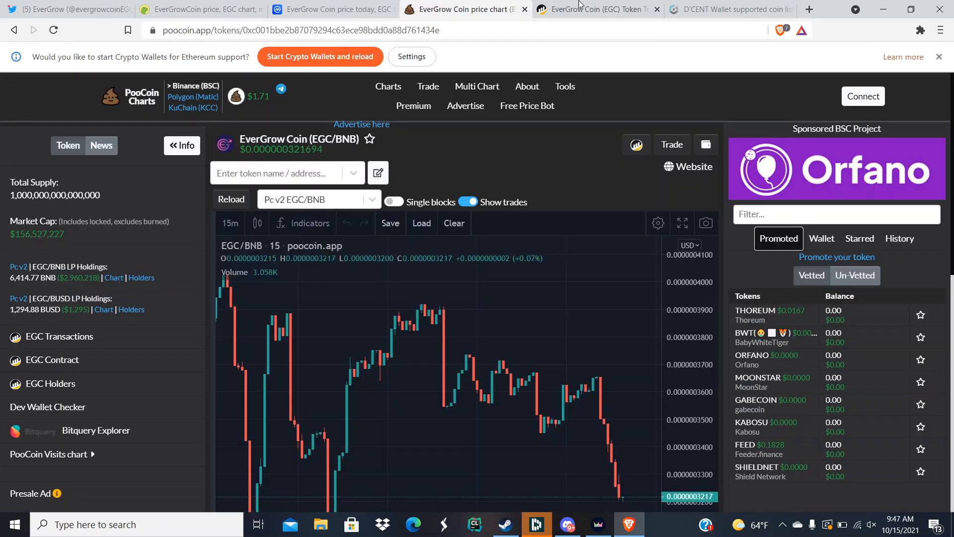
- Check EverGrow's 23,338 BscScan holders, revisit the PooCoin chart, and open CoinMarketCap
left_click(597, 9)
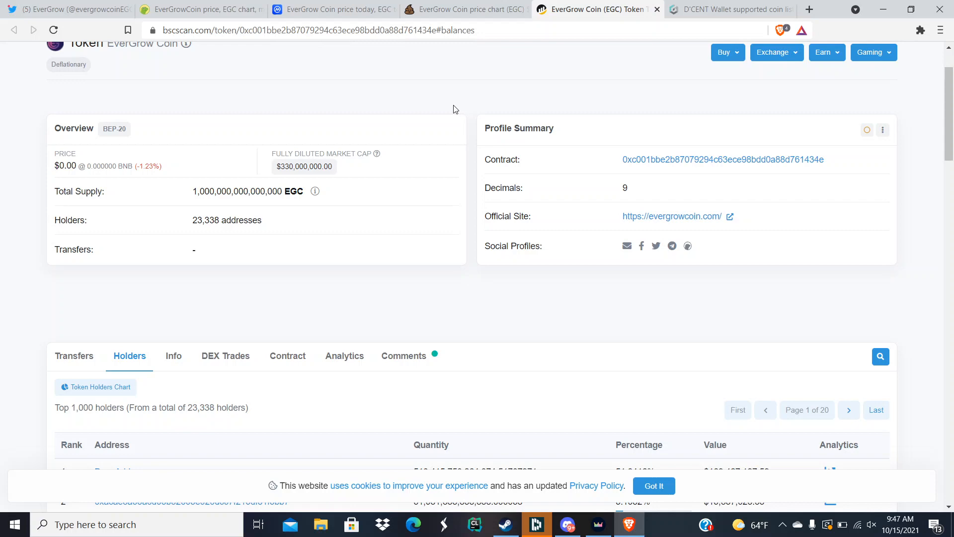
mouse_move(385, 231)
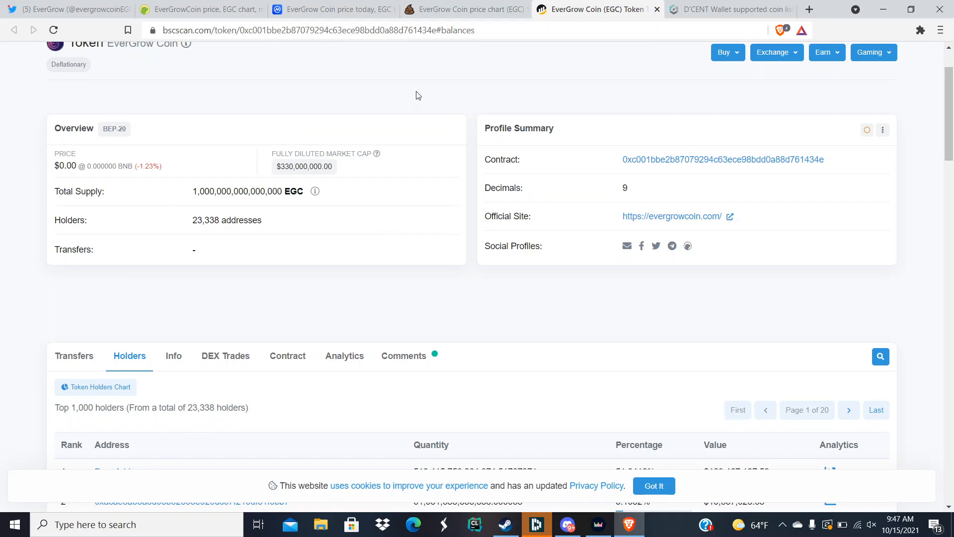
left_click(462, 9)
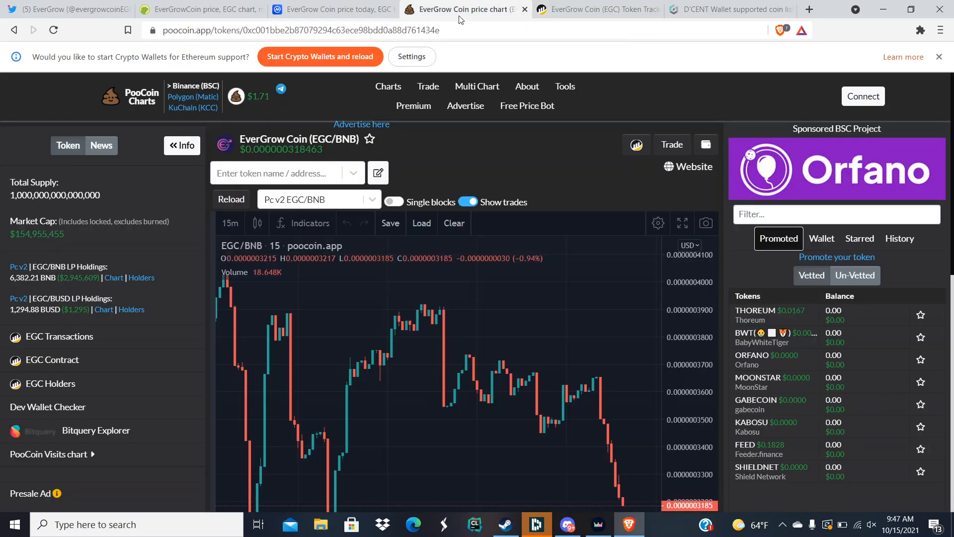
mouse_move(350, 265)
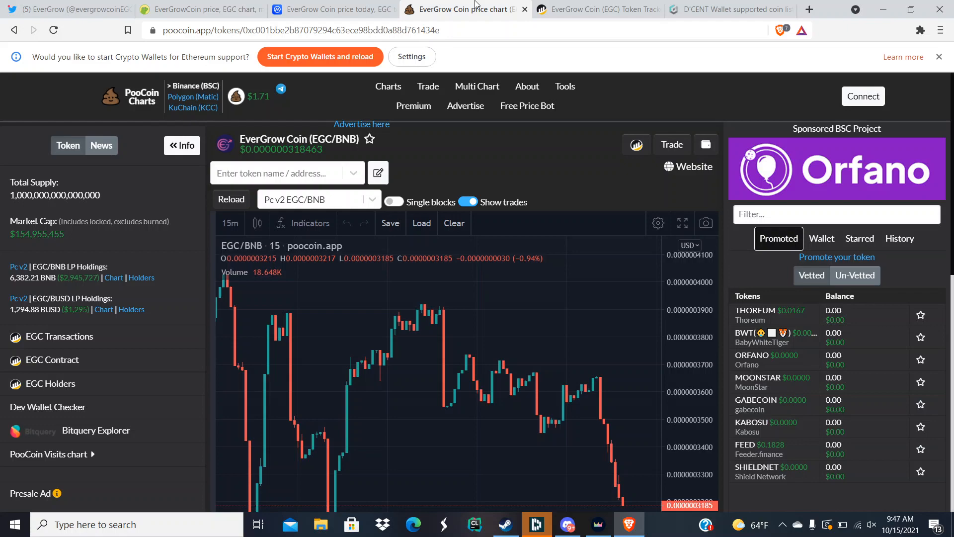
left_click(332, 8)
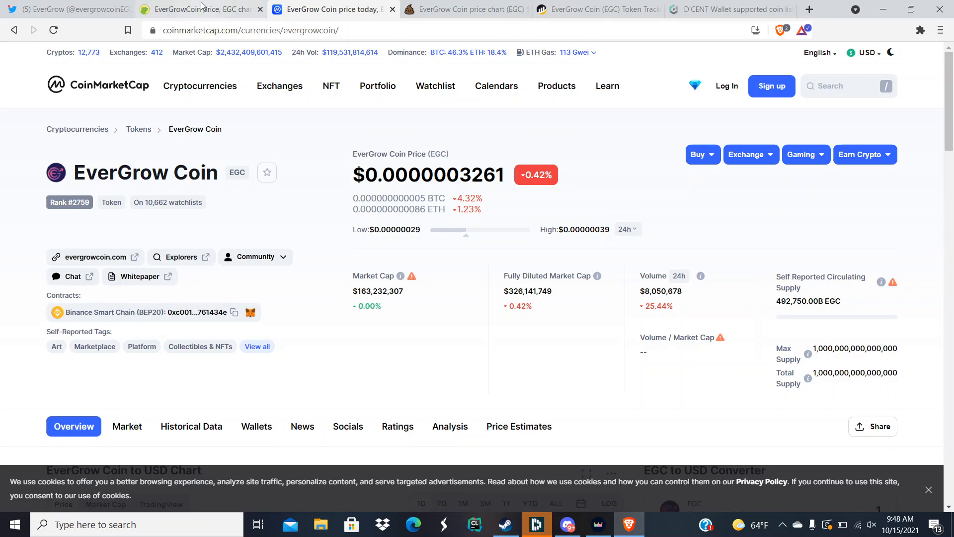
- Read EverGrow Coin's CoinMarketCap price statistics and live data, then return to CoinGecko
left_click(198, 9)
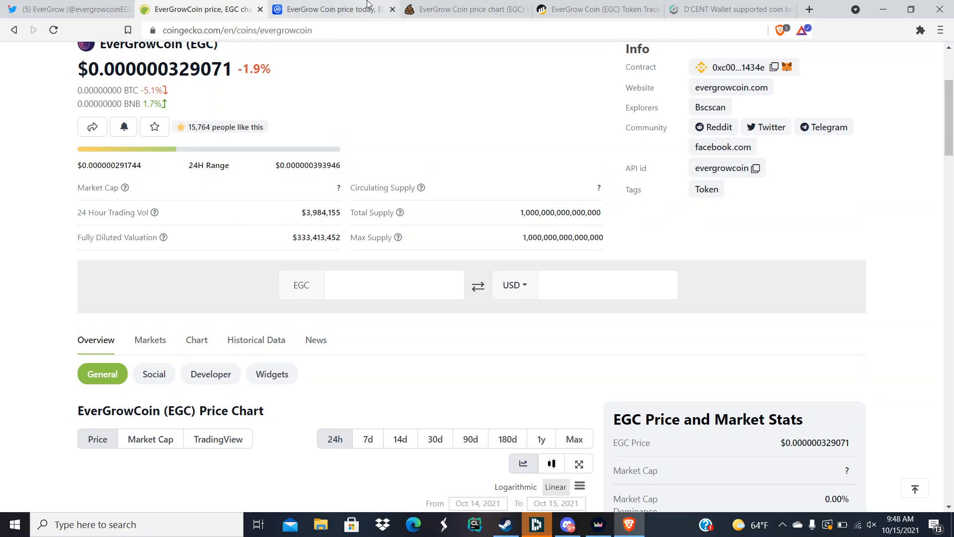
left_click(332, 9)
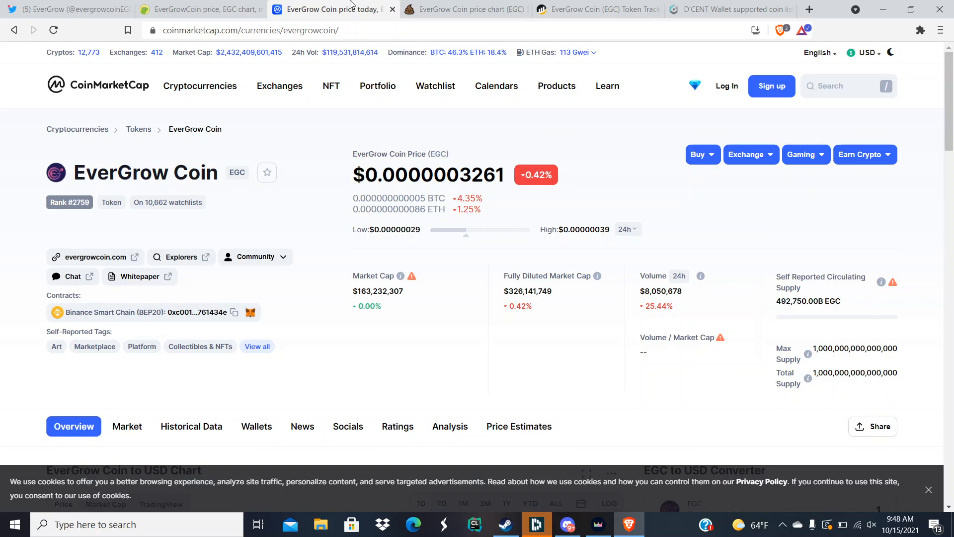
scroll("down", 3)
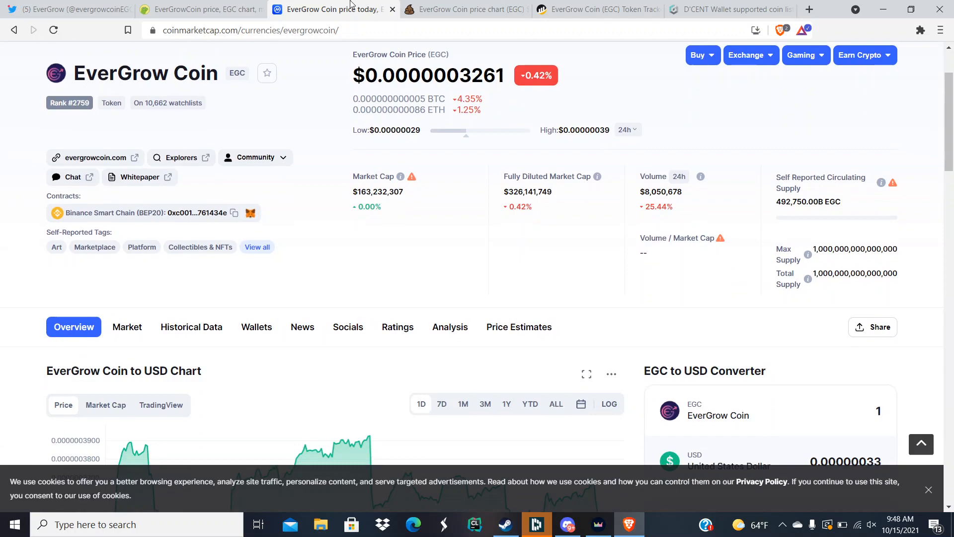
scroll("down", 3)
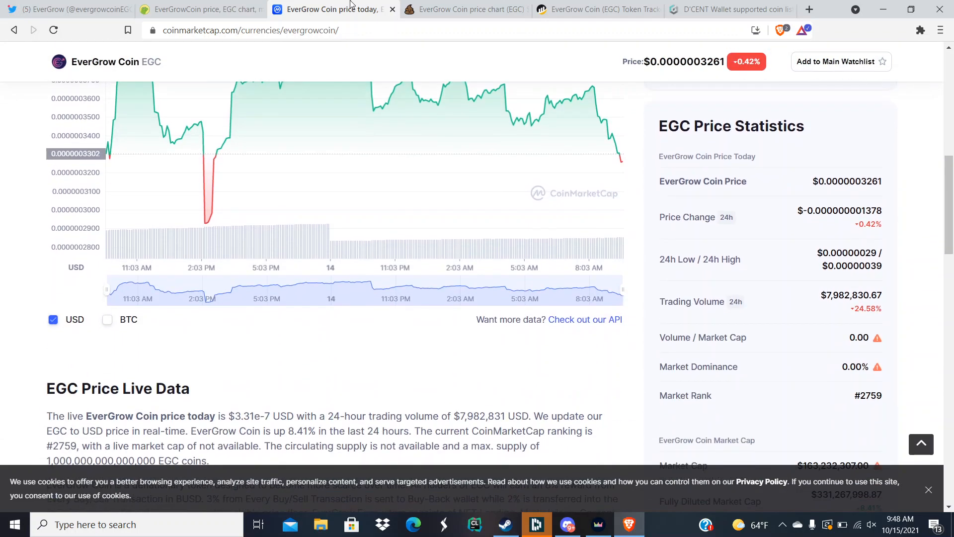
scroll("down", 3)
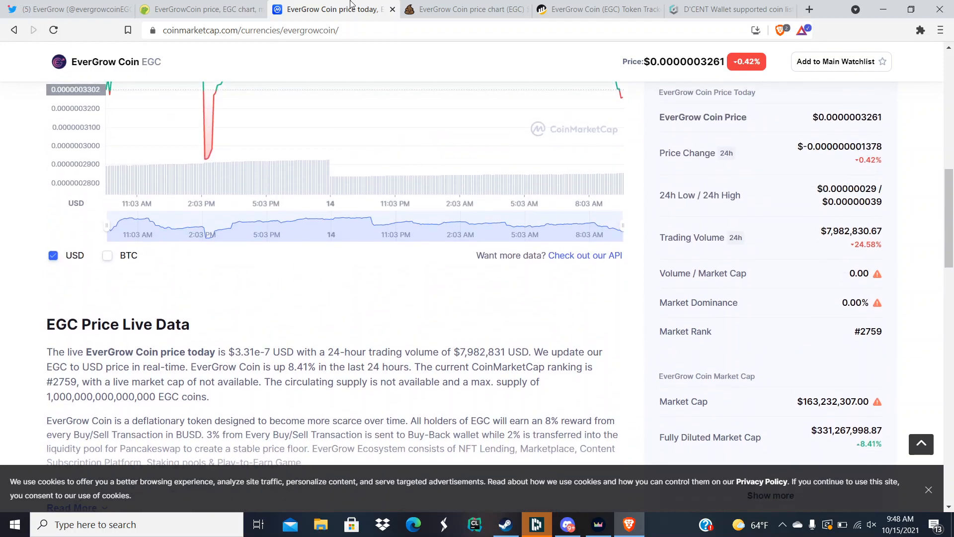
scroll("down", 3)
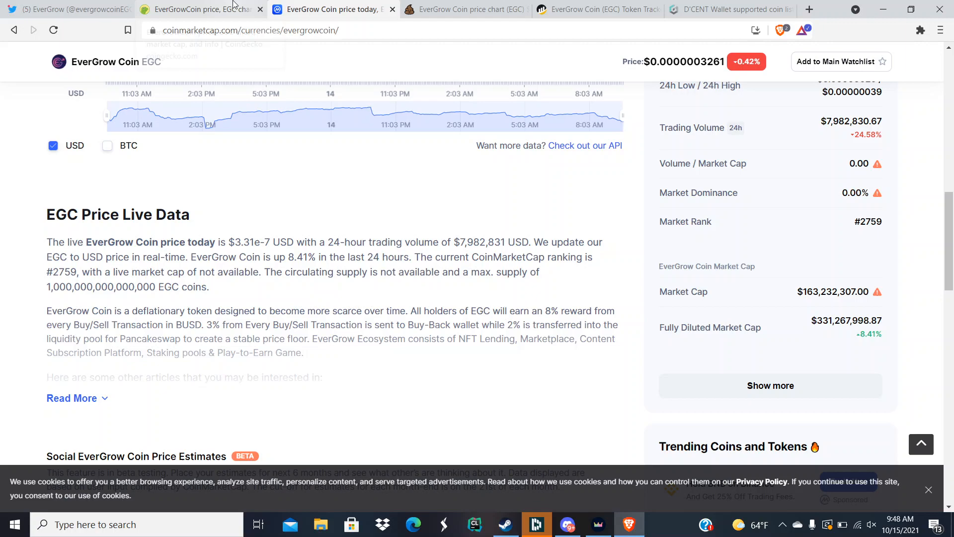
left_click(195, 9)
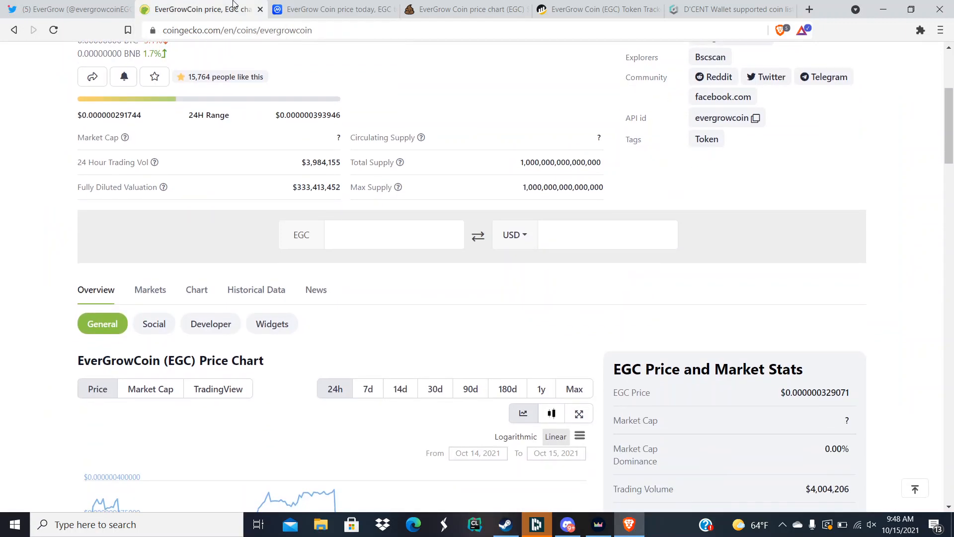
- Review EverGrowCoin's 24h chart and all-time high/low stats on CoinGecko
scroll("down", 3)
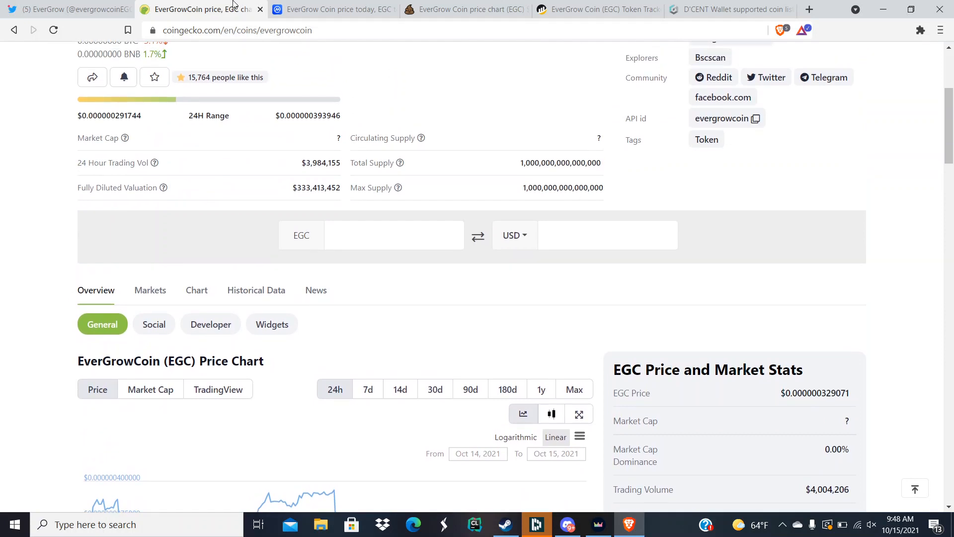
scroll("down", 3)
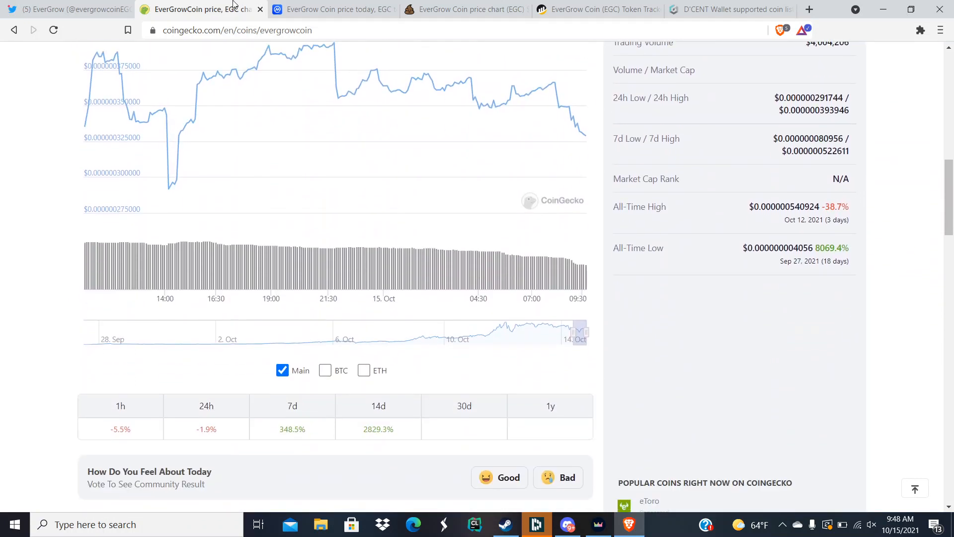
scroll("down", 3)
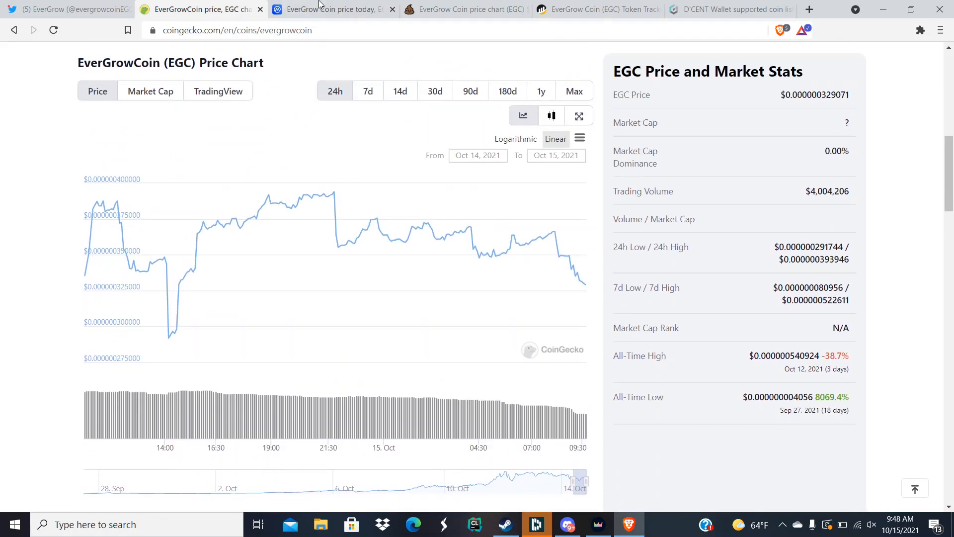
- Revisit the PooCoin and CoinMarketCap pages, then bring Discord forward
left_click(464, 9)
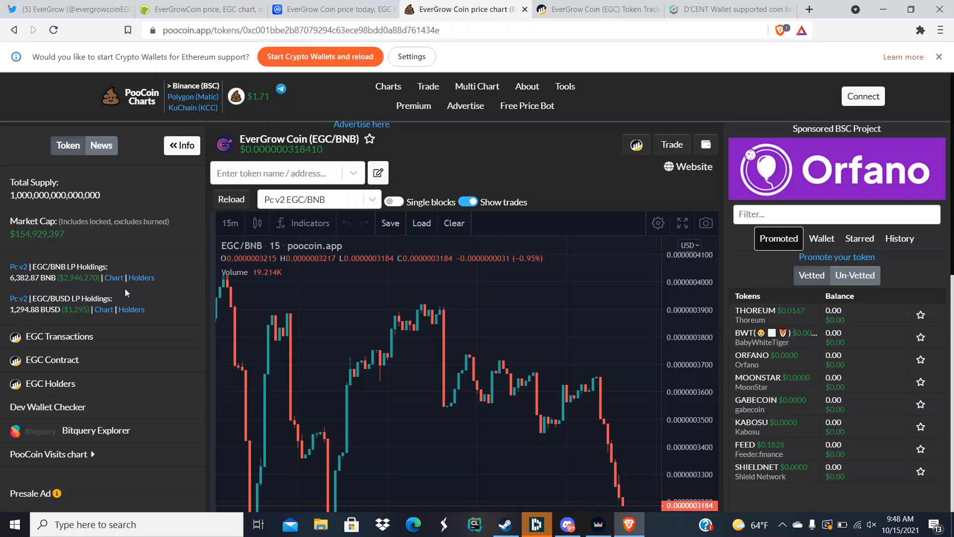
left_click(329, 9)
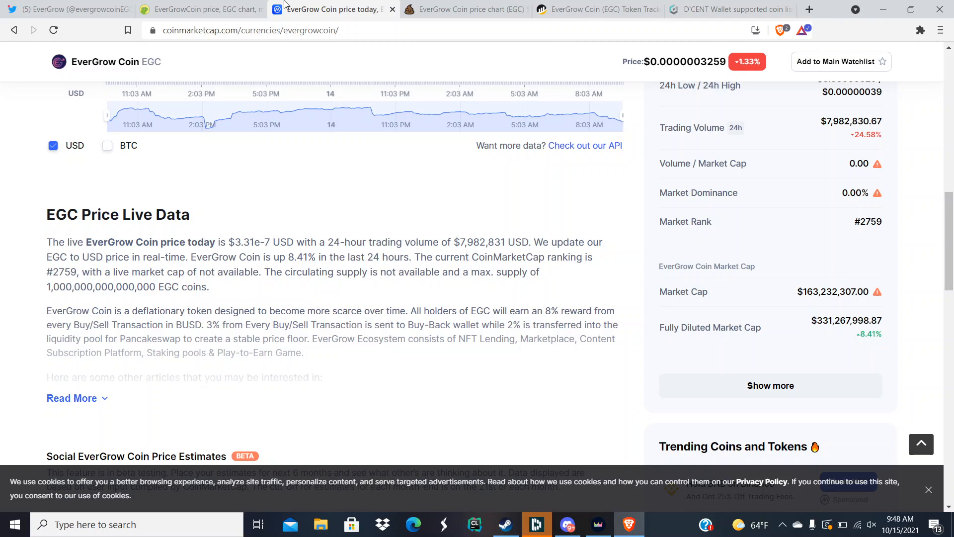
left_click(67, 8)
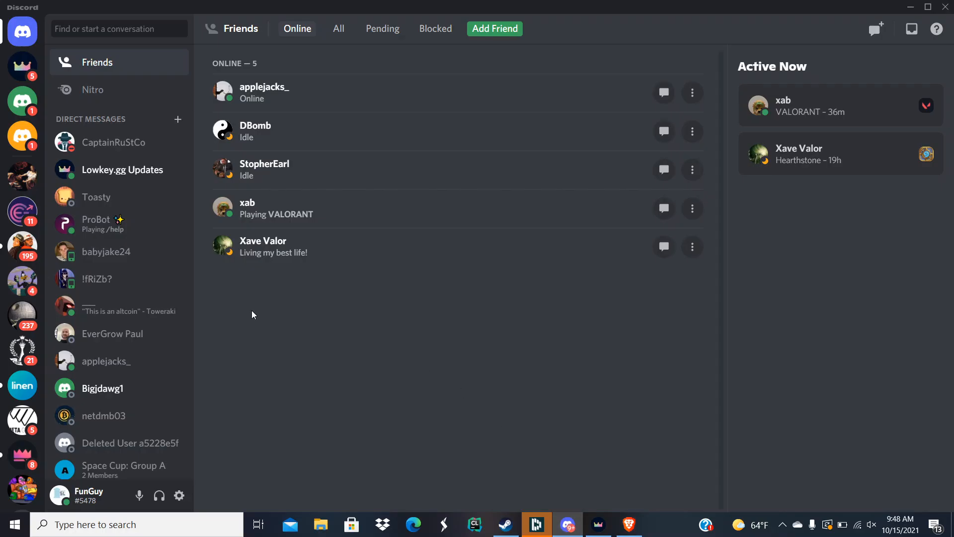
mouse_move(22, 212)
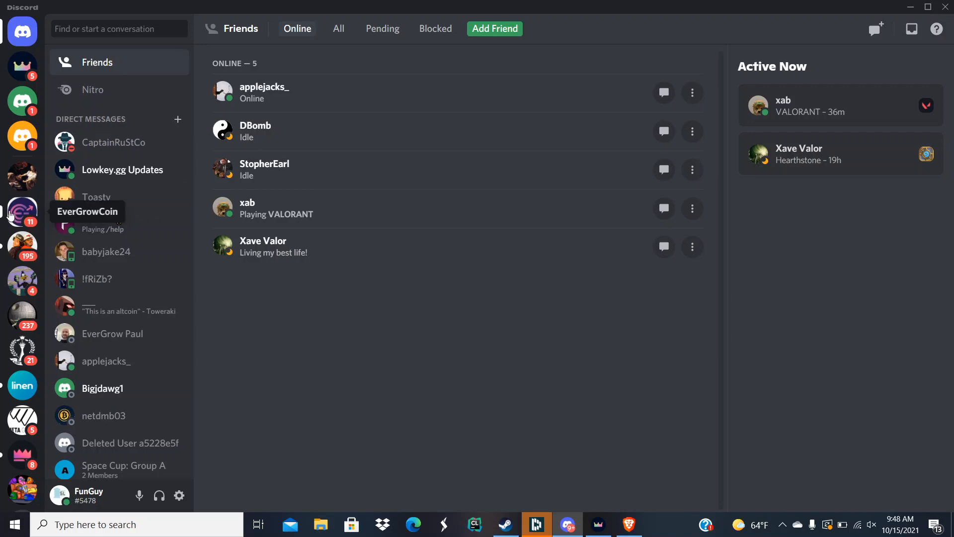
- Open the EverGrowCoin server and enlarge the EverGrow and Chill T-shirt photo
left_click(22, 211)
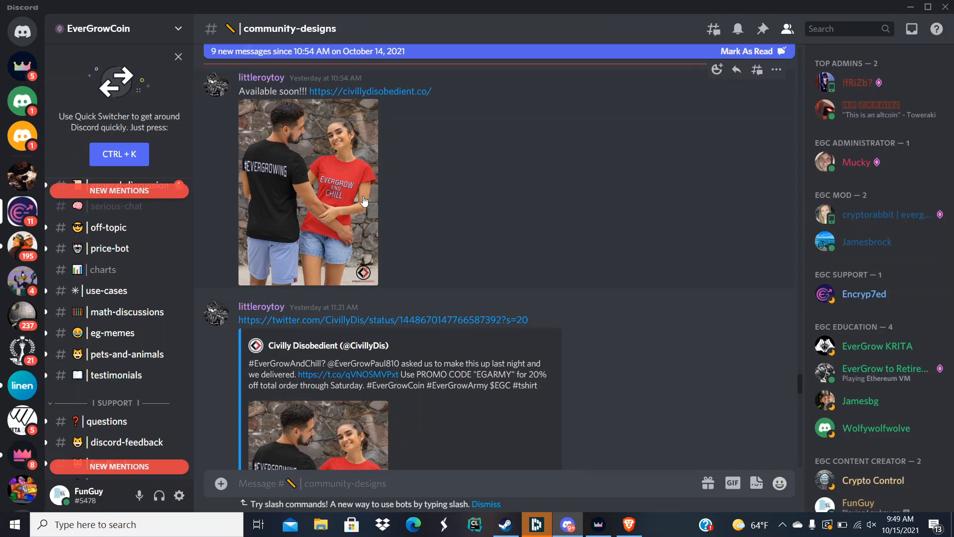
left_click(308, 191)
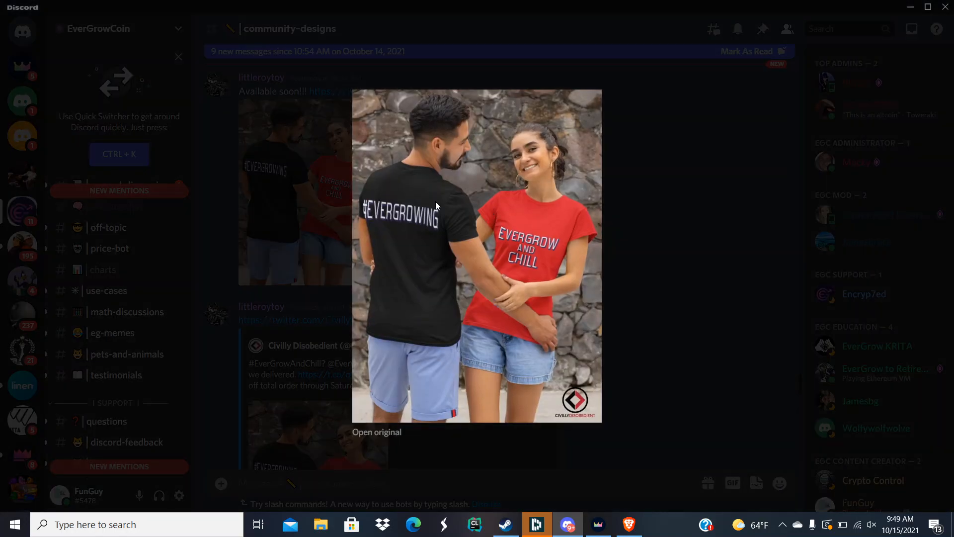
mouse_move(547, 263)
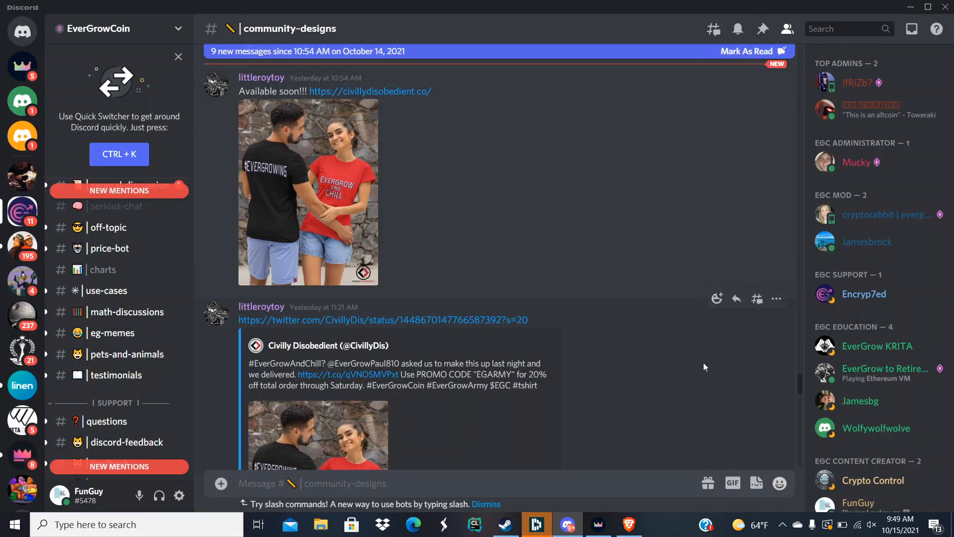
mouse_move(801, 388)
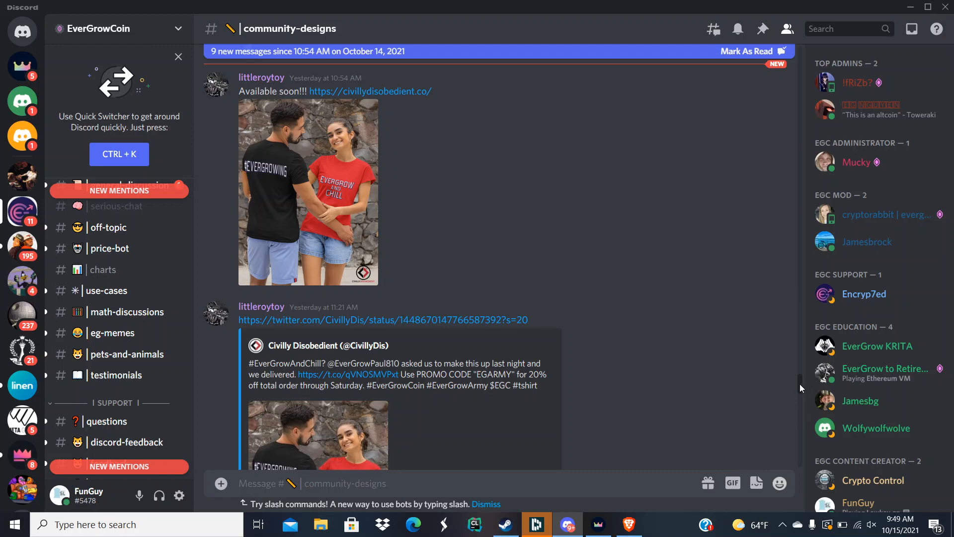
- Read community-designs down to littleroytoy's latest storefront post with the yoga outfit photo
scroll("down", 3)
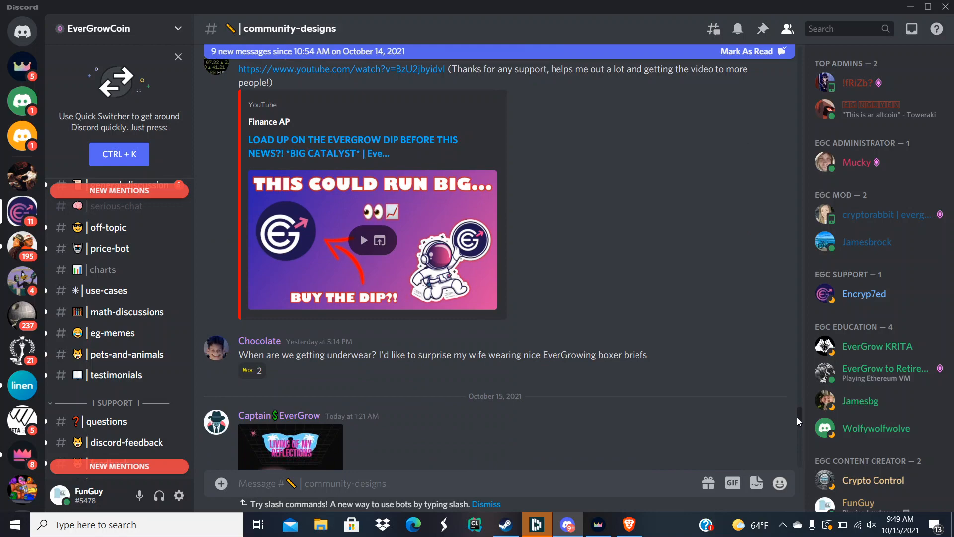
scroll("down", 3)
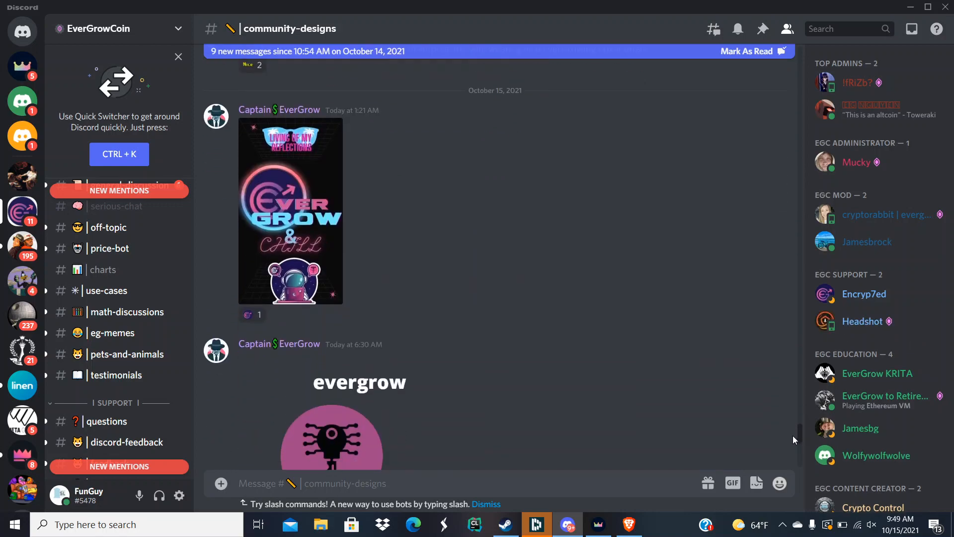
scroll("down", 3)
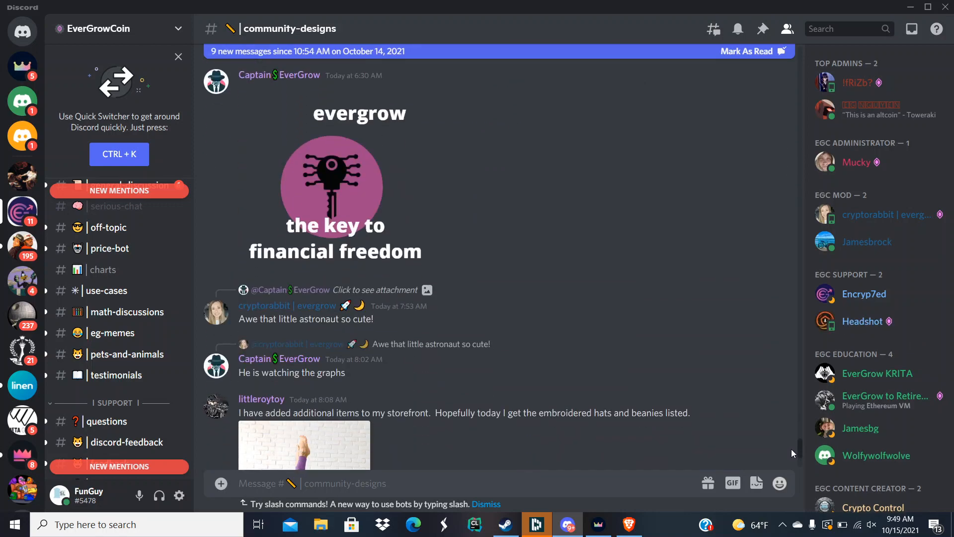
scroll("down", 3)
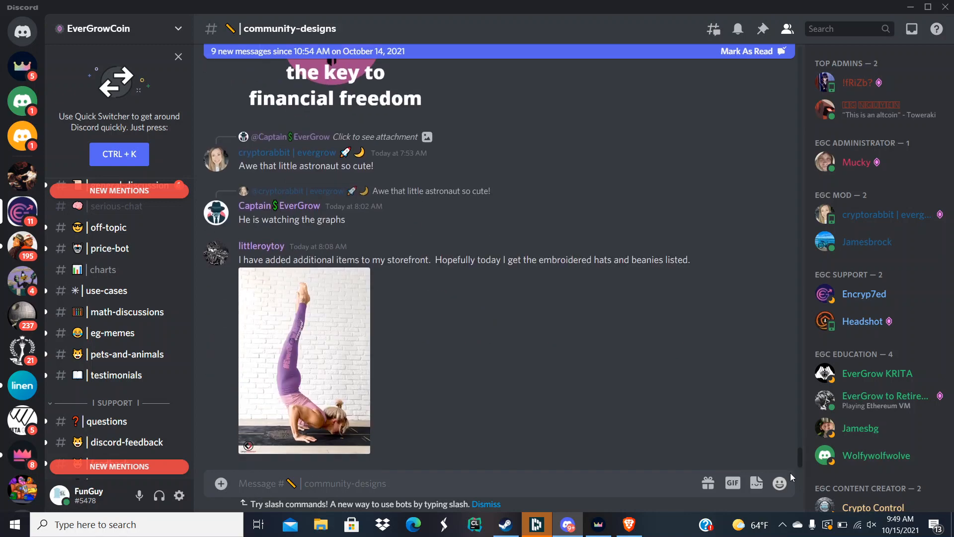
mouse_move(336, 406)
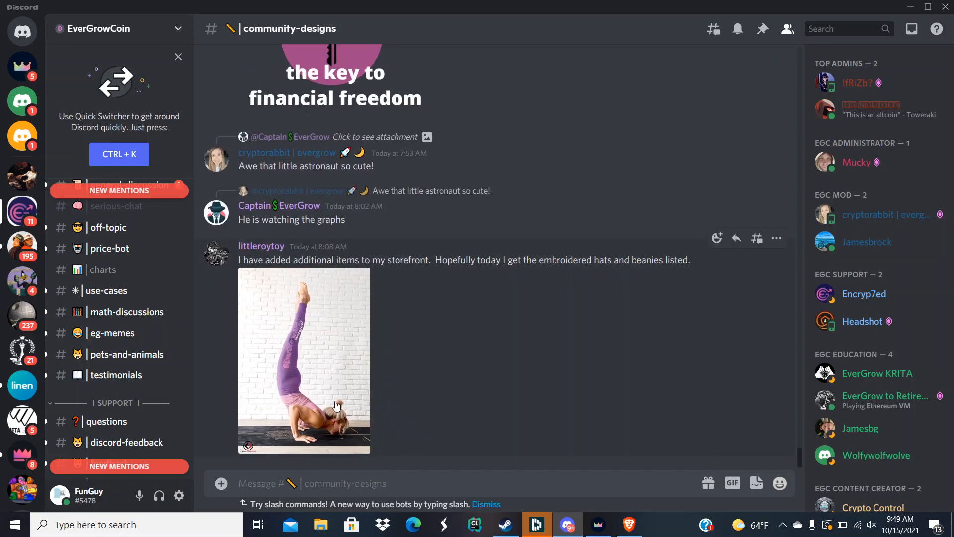
left_click(305, 360)
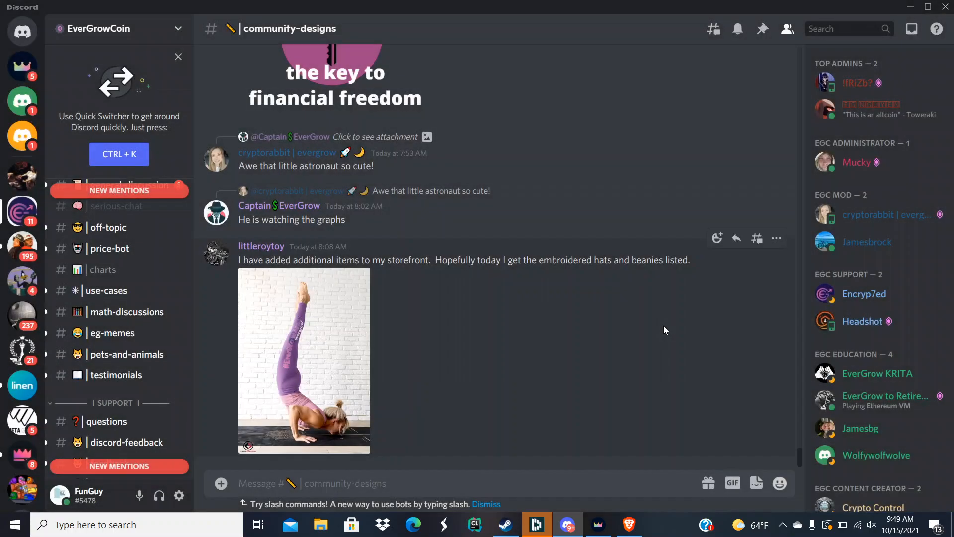
mouse_move(630, 368)
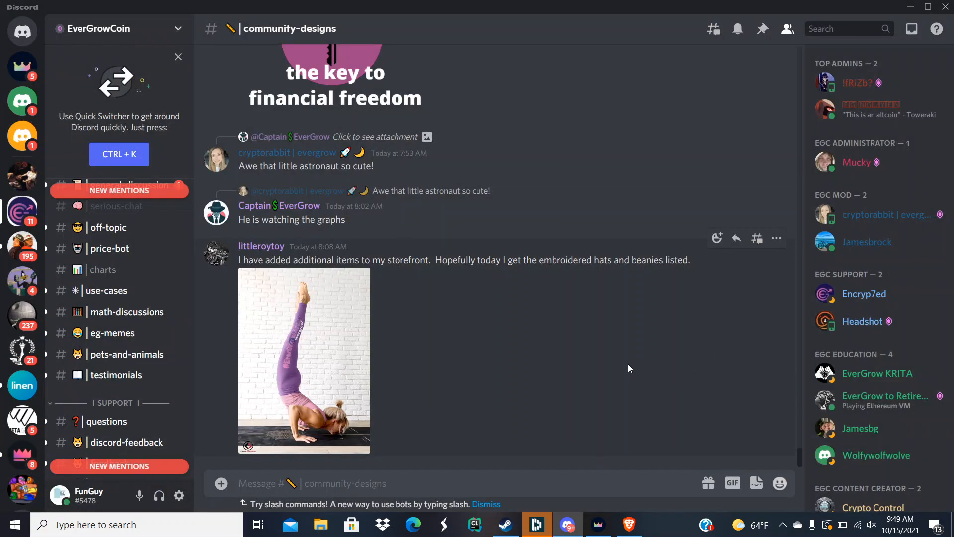